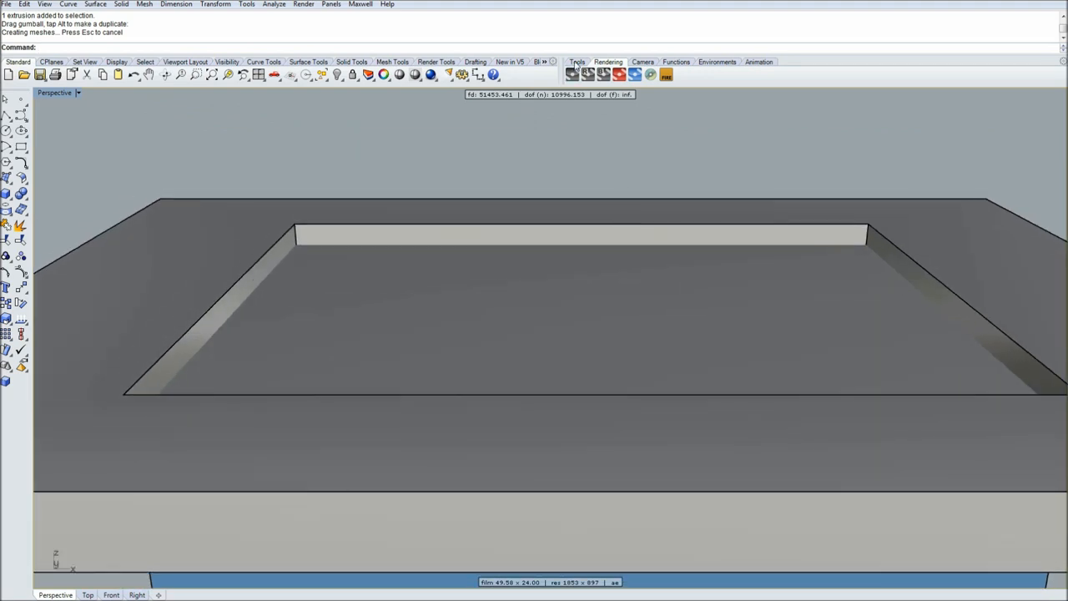
Bring up the Maxwell Scene Manager and switch to its Extensions list.
left_click(577, 62)
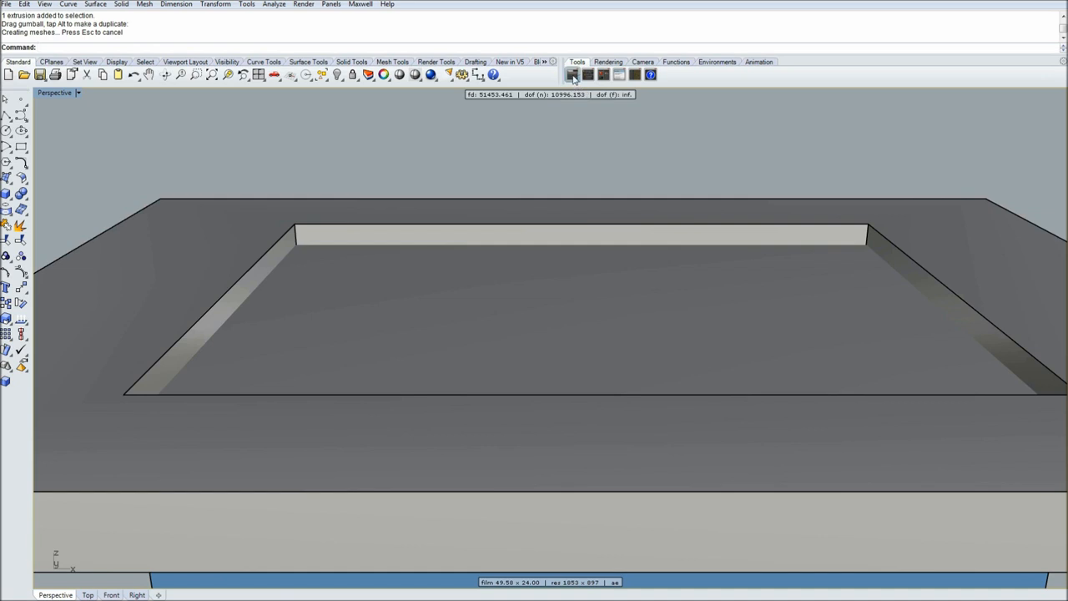
left_click(572, 74)
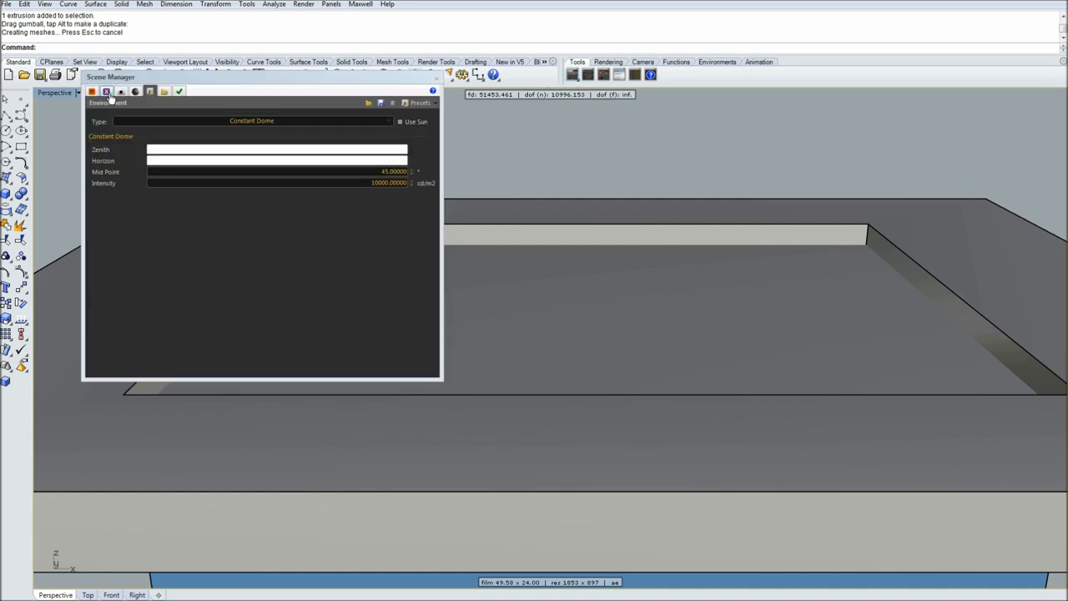
left_click(106, 90)
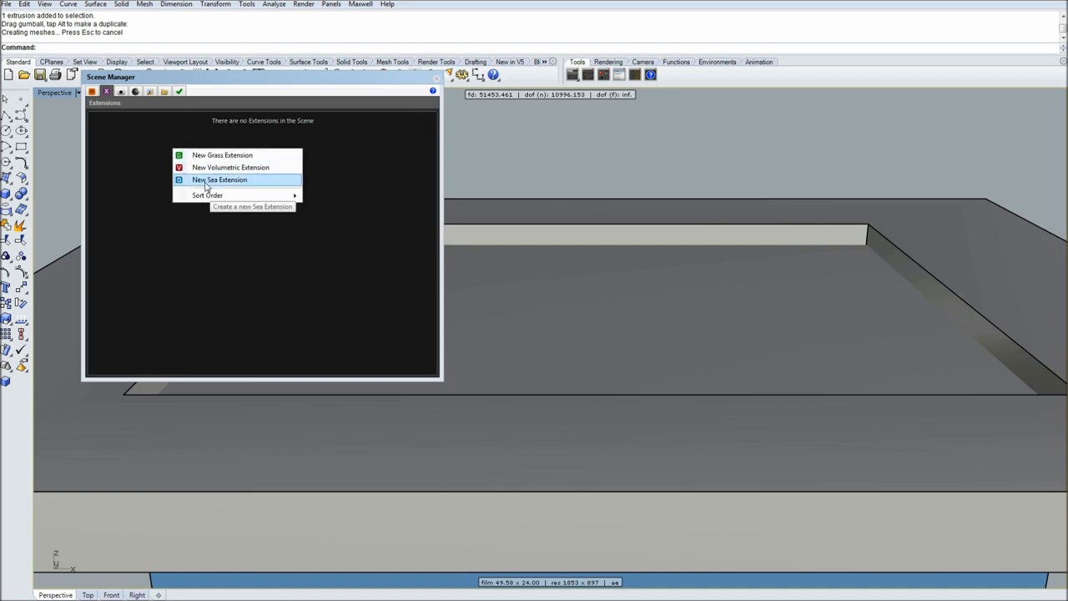
Add a new Sea extension and assign it to the selected tank extrusion.
left_click(220, 181)
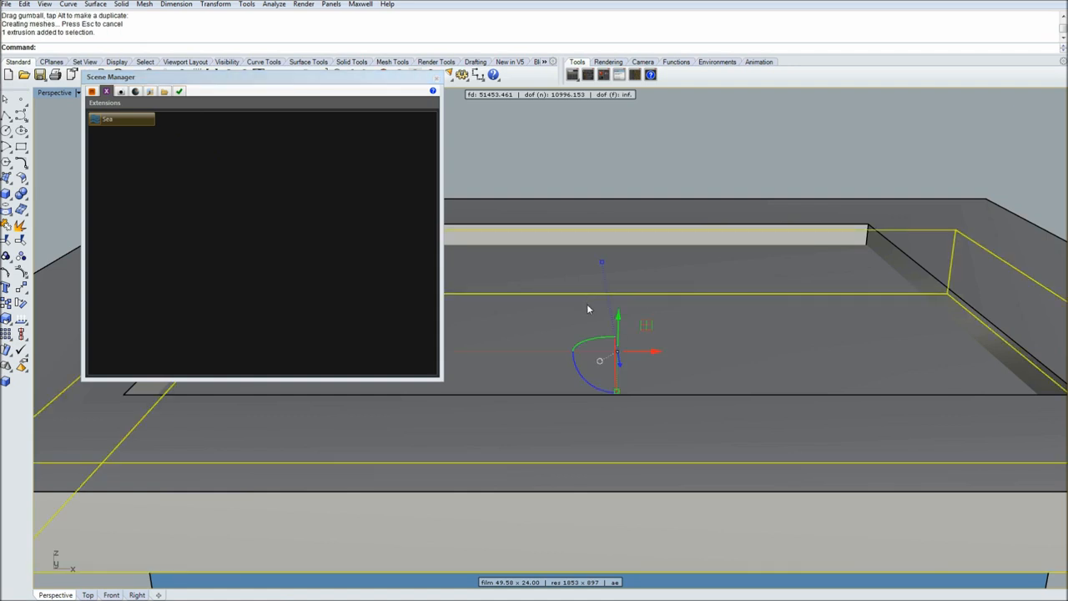
right_click(120, 118)
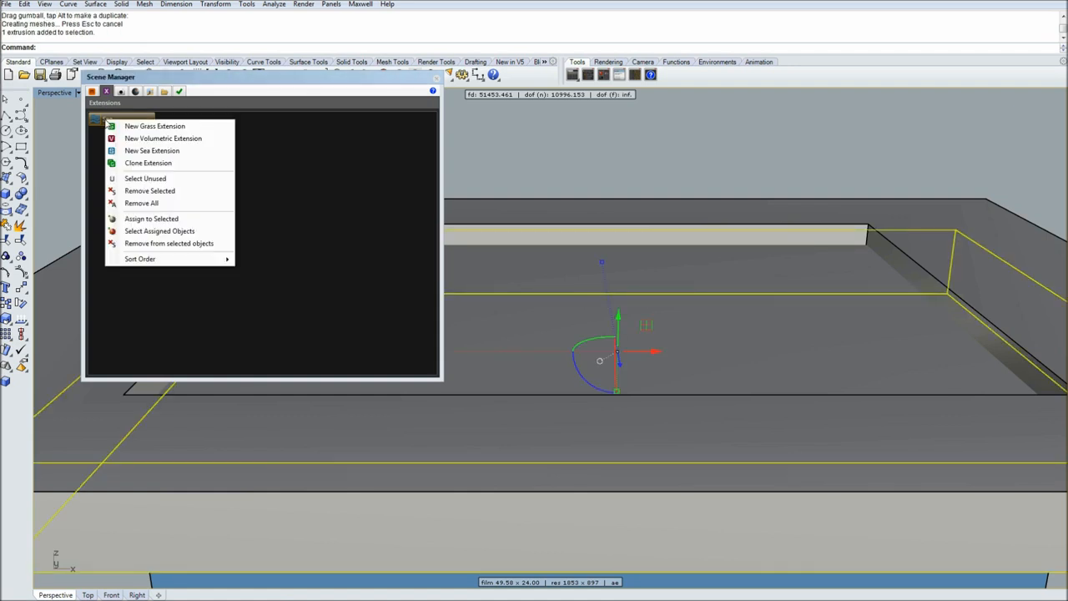
left_click(150, 217)
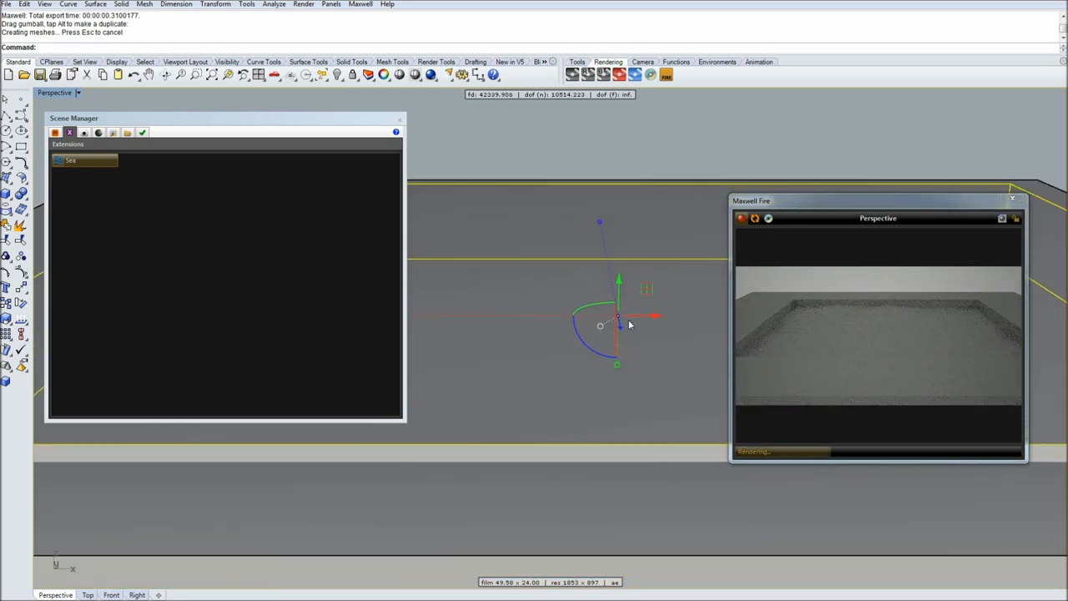
Drag the sea object lower inside the tank with the gumball.
left_click_drag(617, 325, 616, 354)
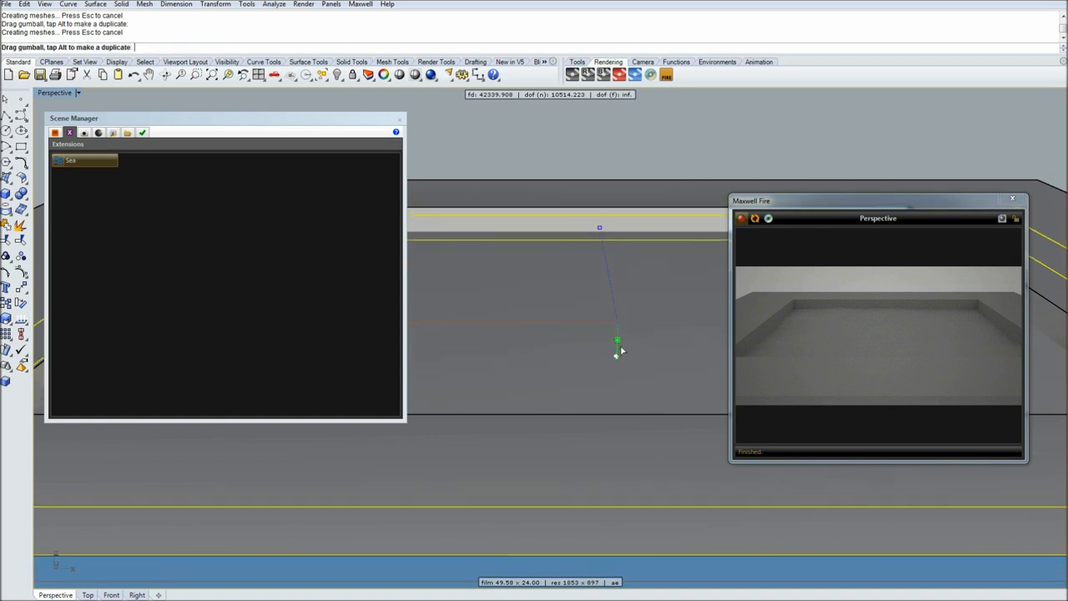
left_click(70, 160)
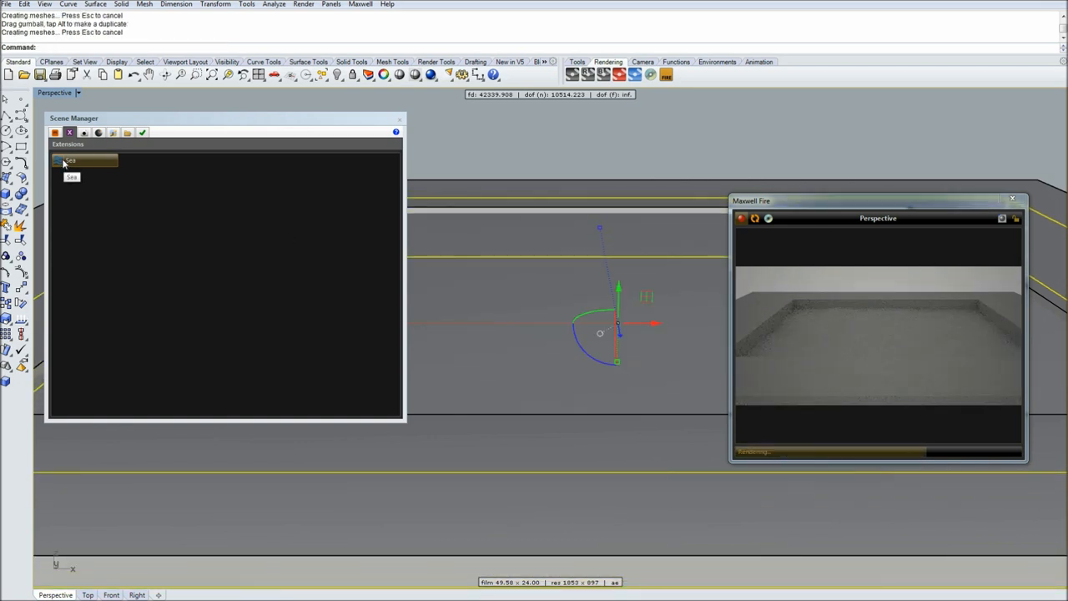
double_click(70, 160)
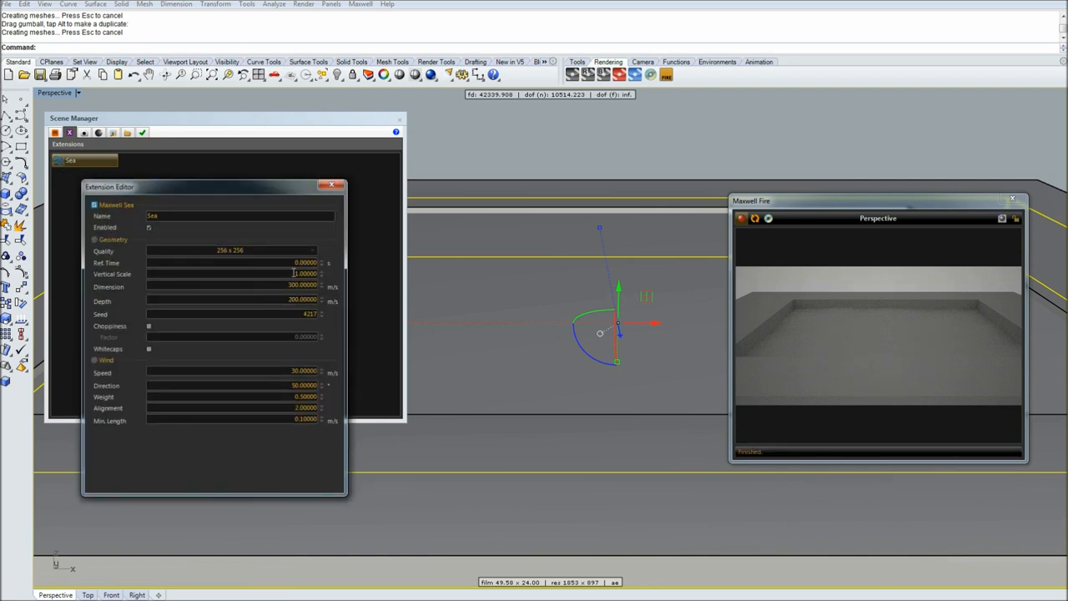
left_click(331, 183)
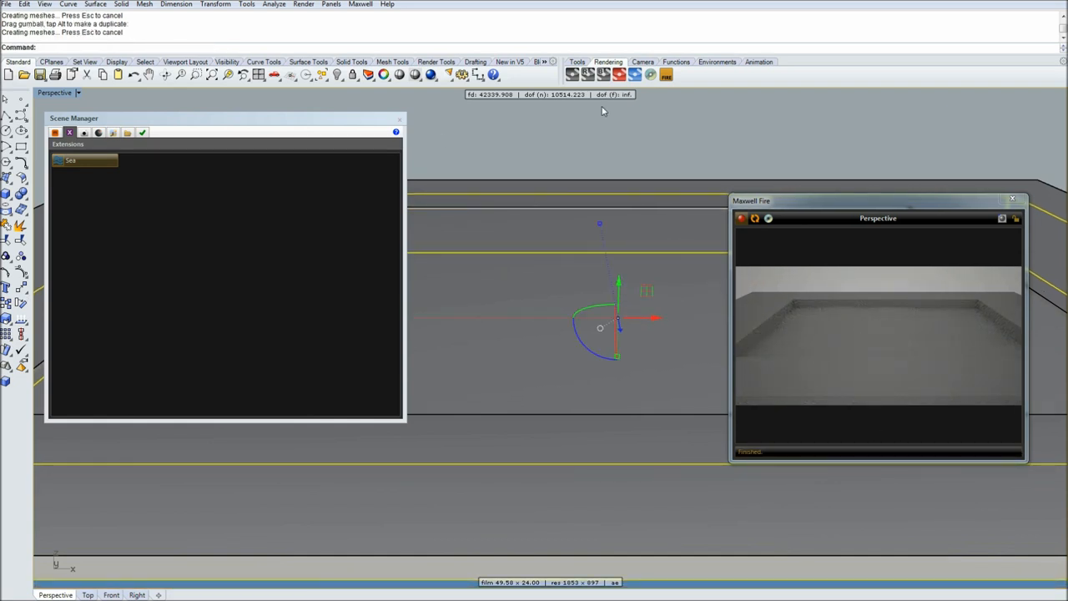
mouse_move(854, 314)
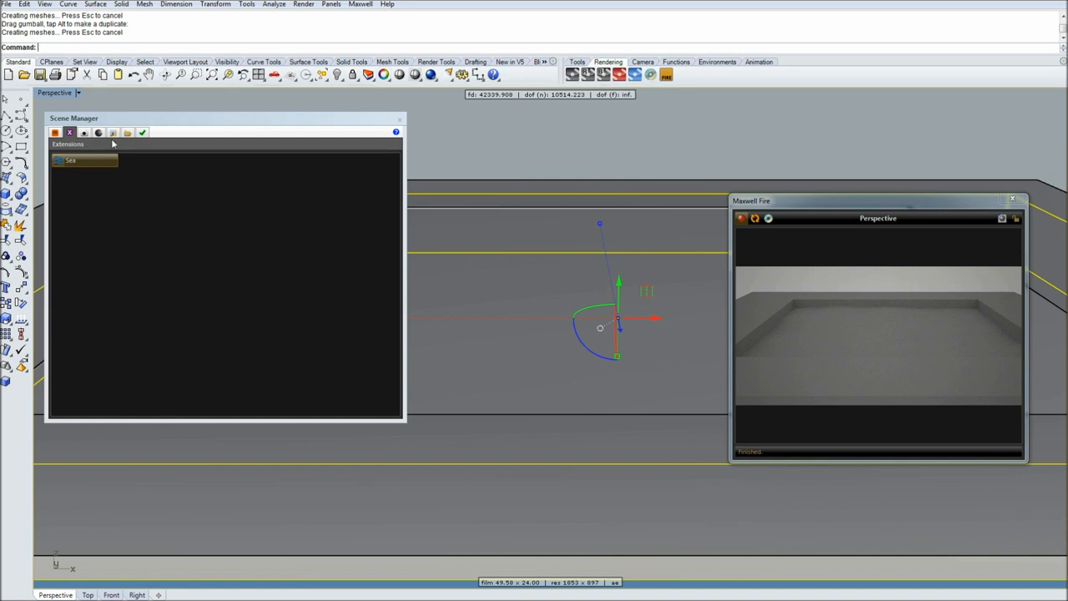
Enable Use Sun and change the environment type from Constant Dome to Physical Sky.
left_click(113, 134)
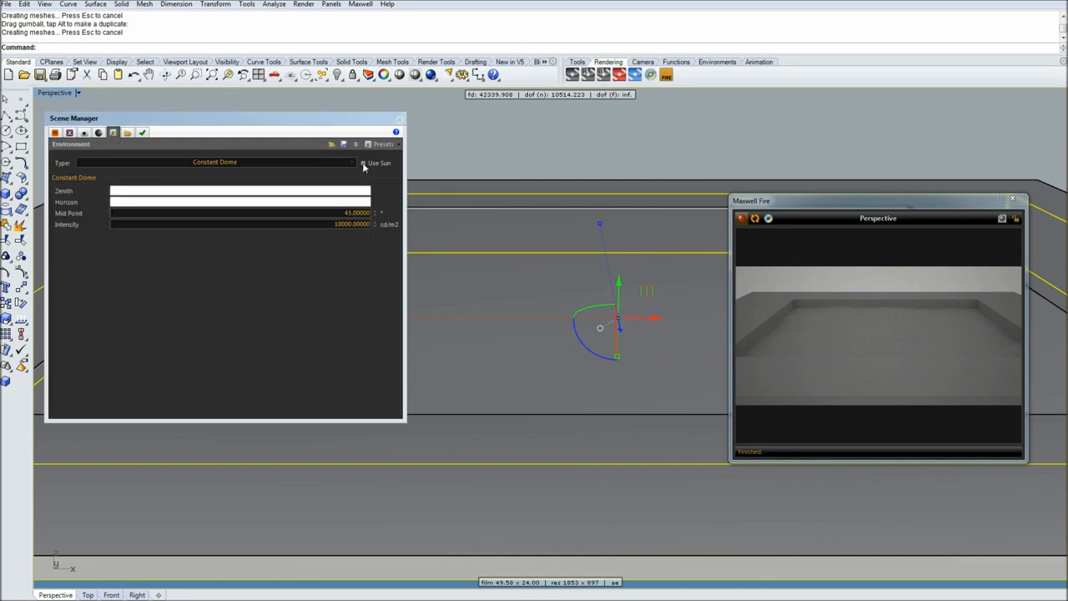
left_click(363, 164)
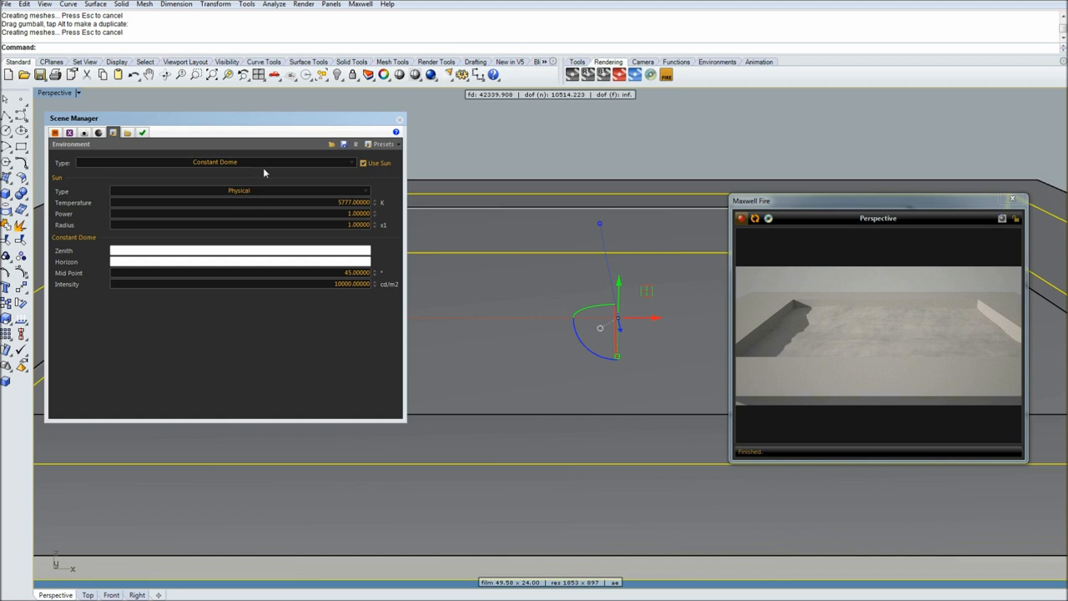
left_click(214, 161)
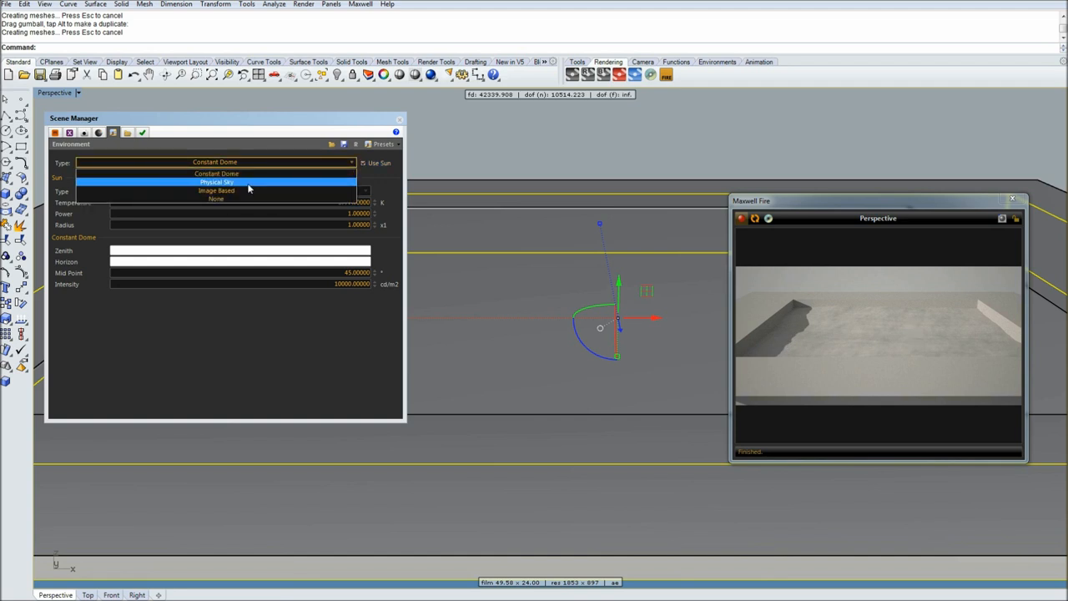
left_click(217, 181)
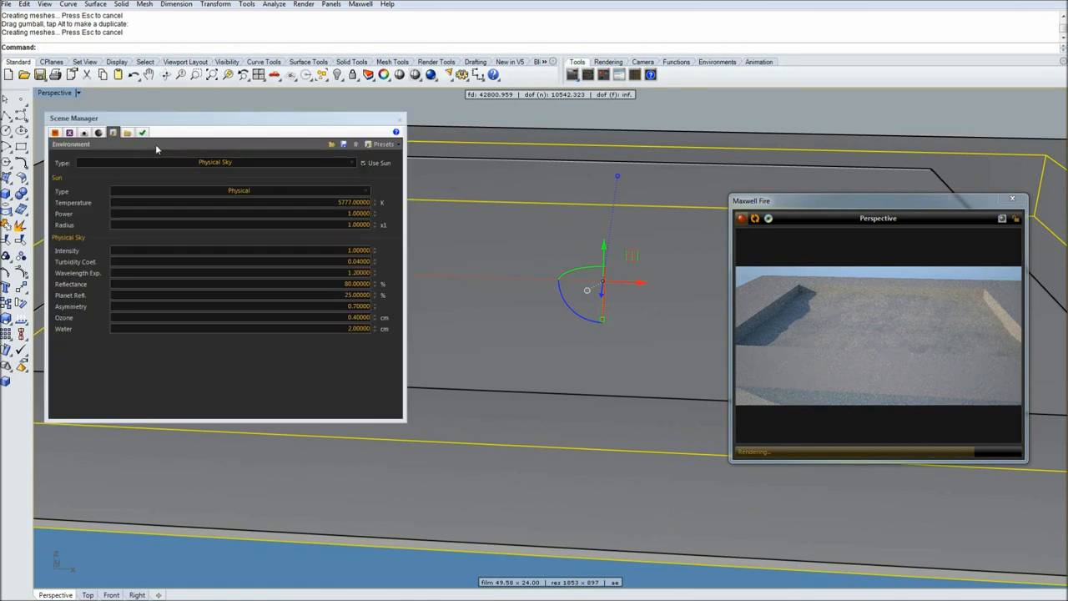
Set the sun's time of day to about 6:30 PM on the Location & Time page, then close the Scene Manager.
left_click(84, 133)
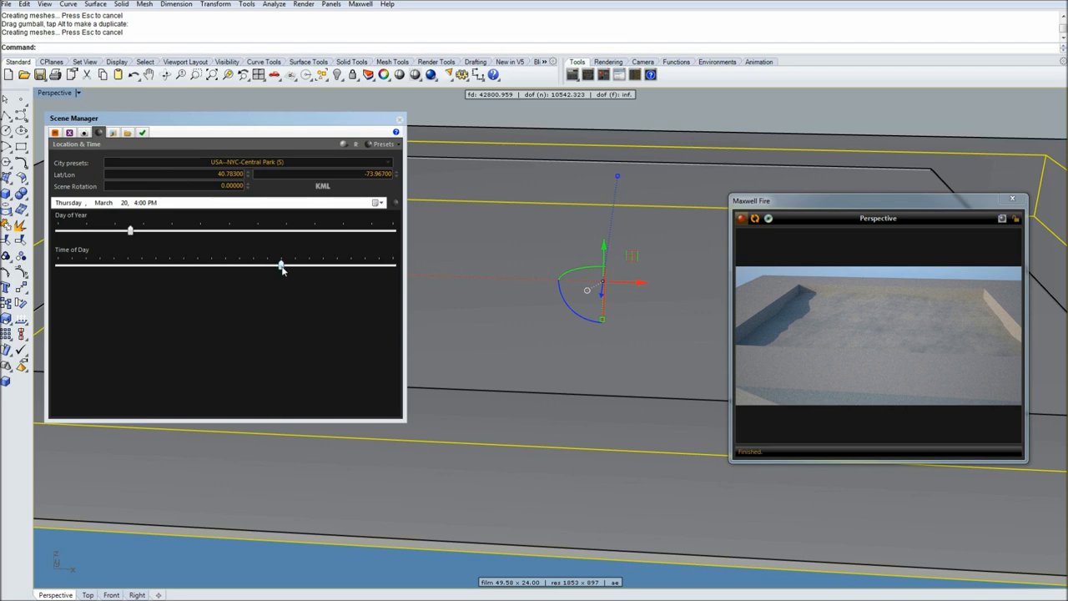
left_click_drag(280, 263, 269, 263)
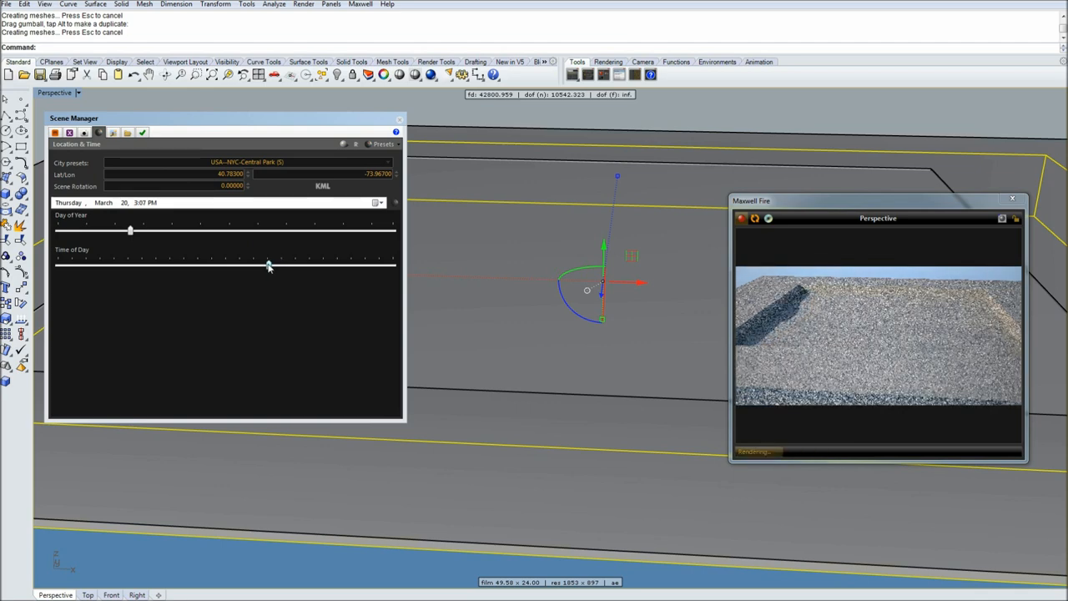
left_click_drag(268, 260, 249, 260)
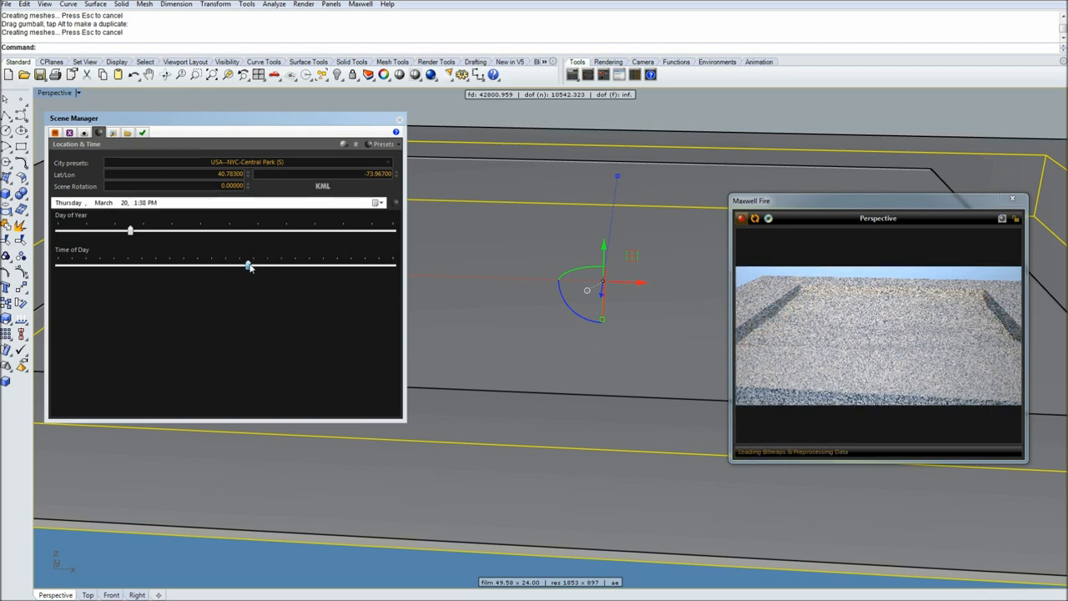
left_click_drag(248, 265, 281, 265)
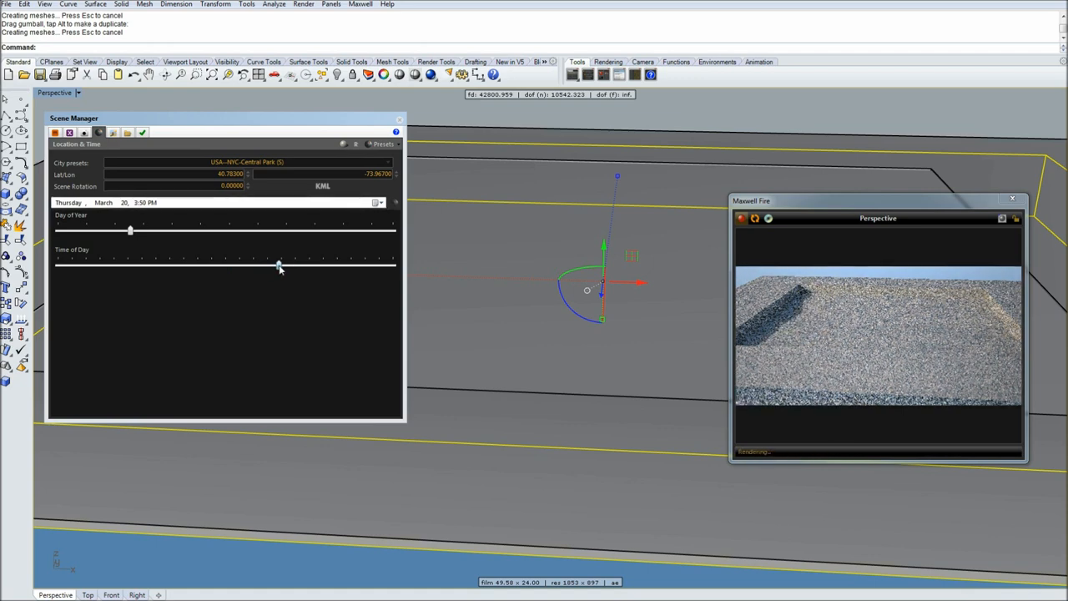
left_click_drag(281, 266, 293, 266)
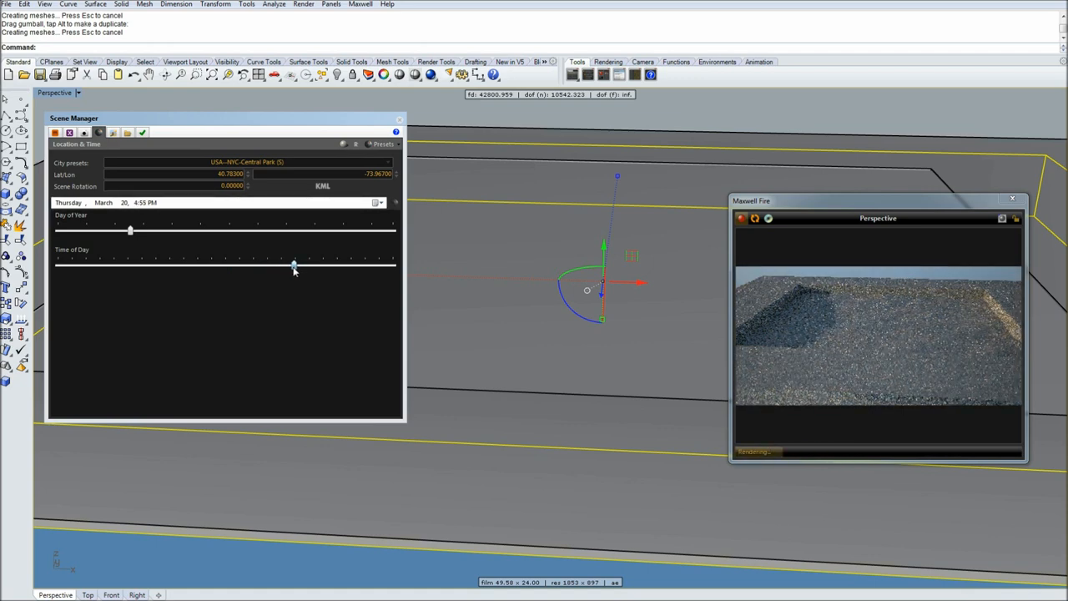
left_click_drag(294, 265, 209, 265)
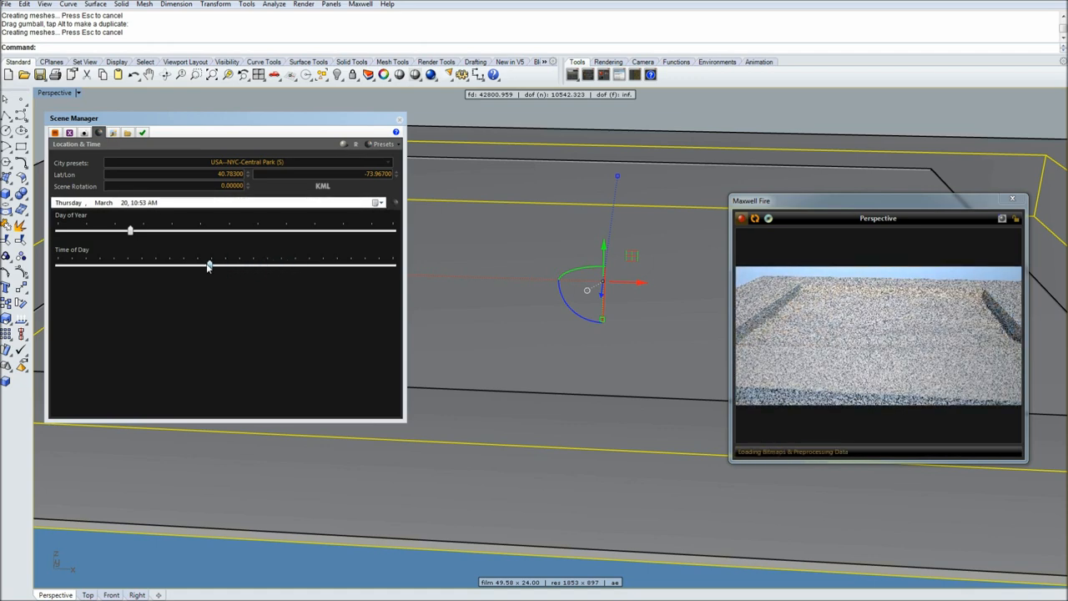
left_click_drag(208, 264, 305, 263)
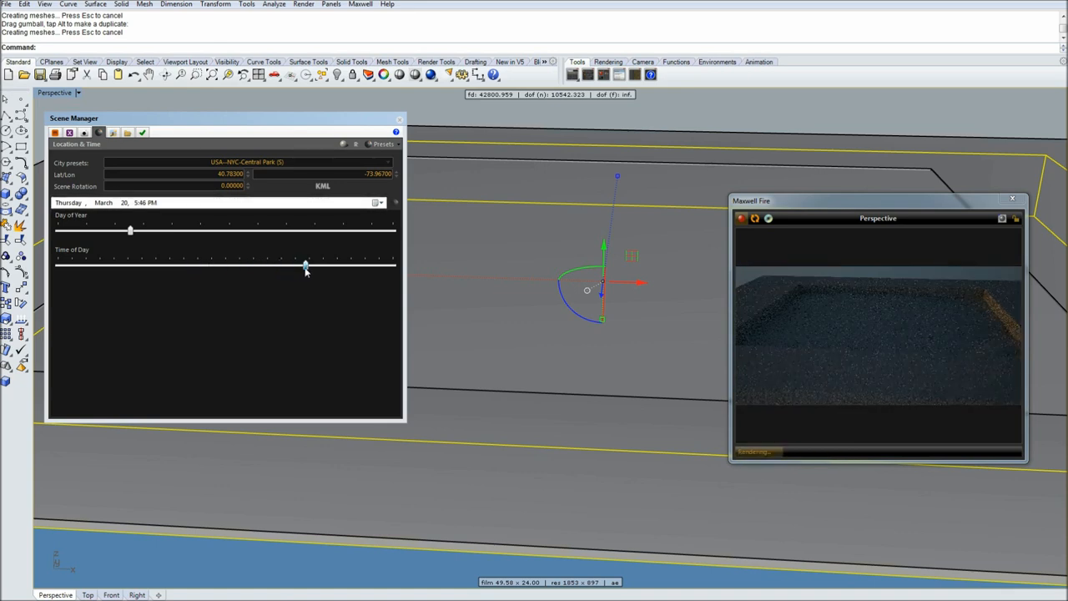
left_click_drag(303, 265, 280, 266)
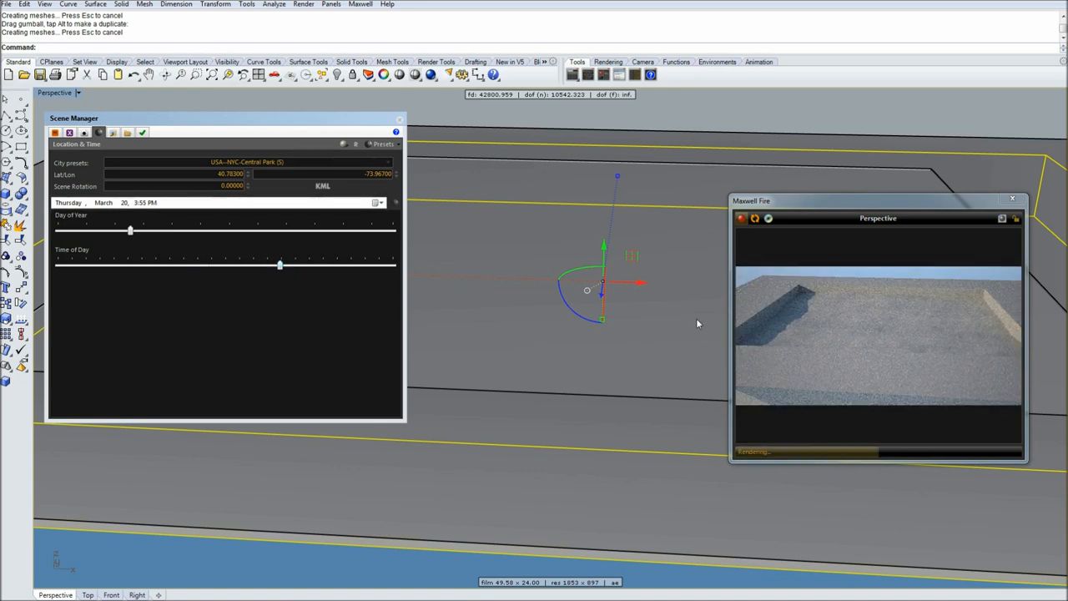
left_click_drag(280, 265, 284, 266)
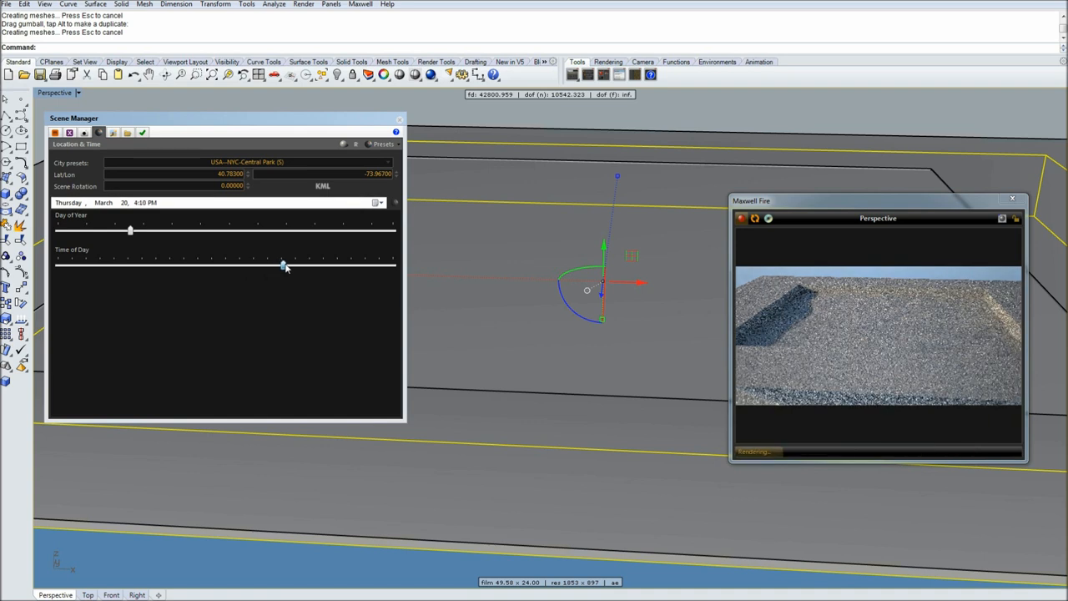
left_click_drag(283, 265, 287, 265)
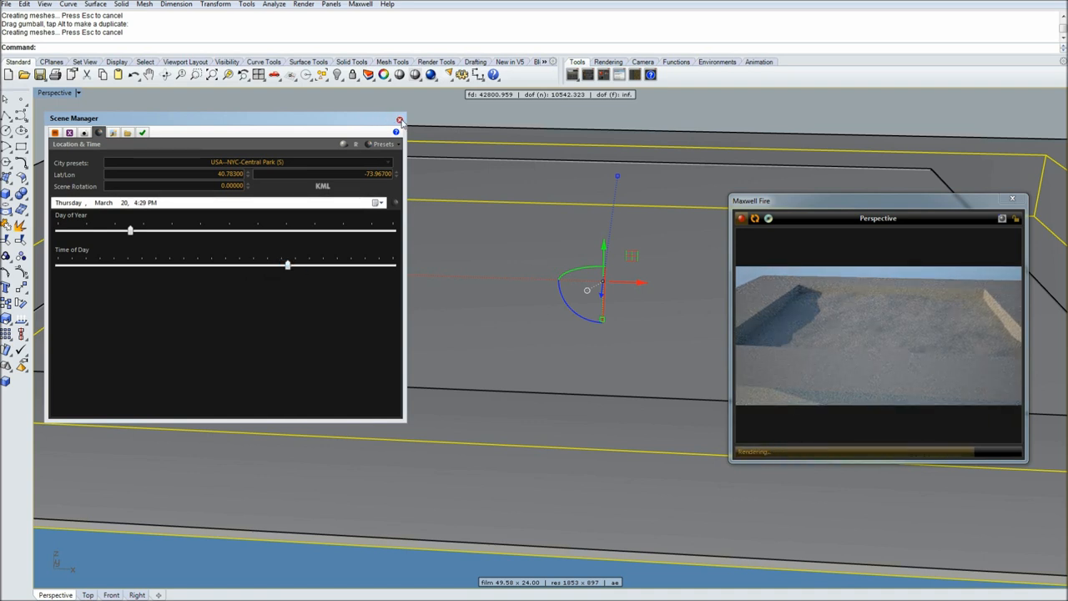
left_click(399, 120)
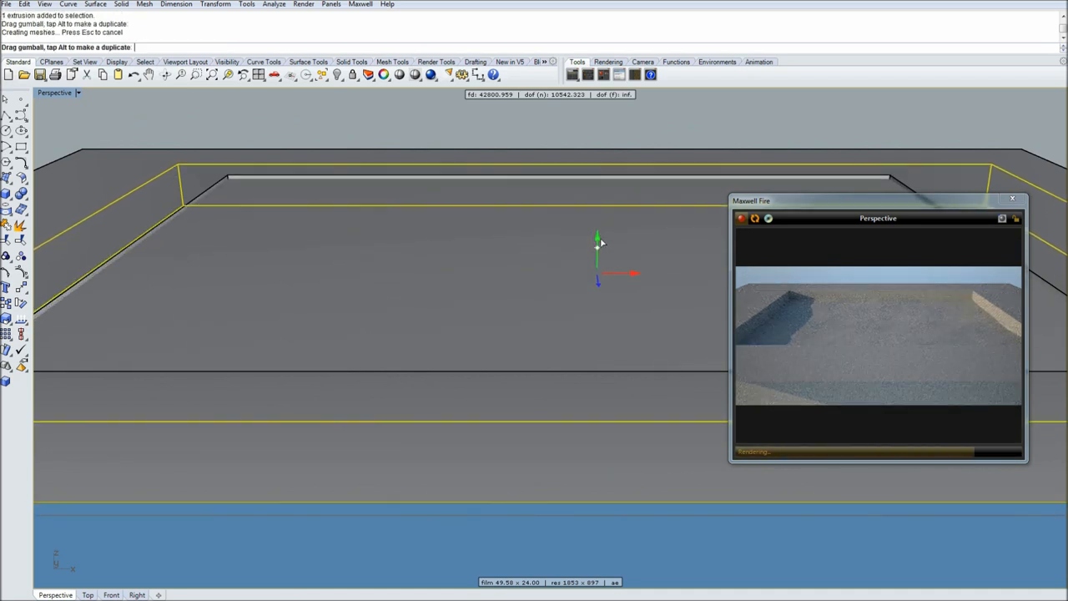
Reposition the view of the tank before reopening the Materials page.
left_click_drag(597, 242, 596, 304)
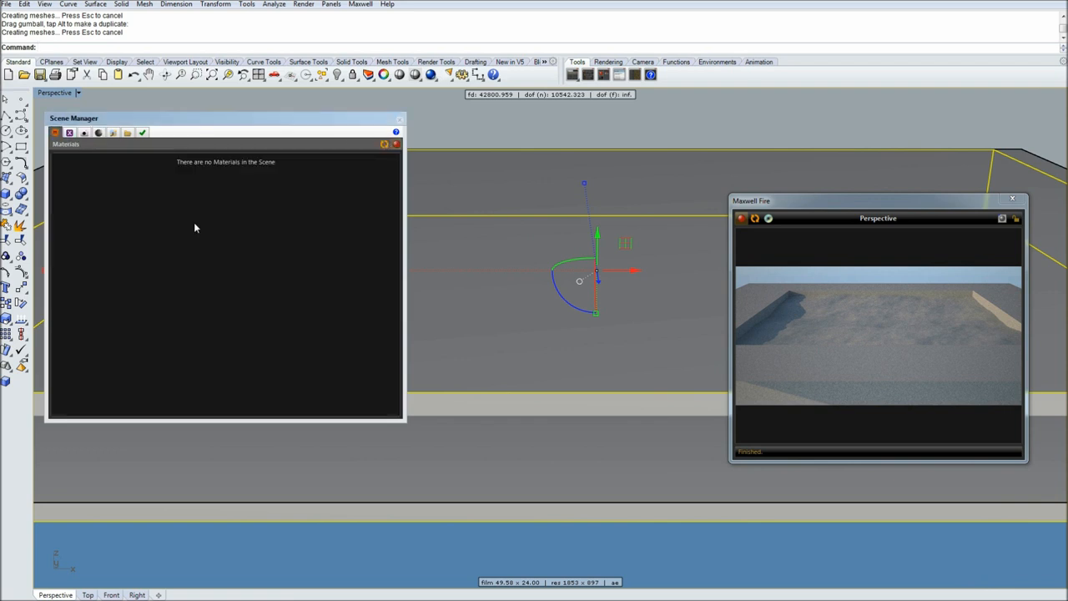
Create a Water material from the Material Wizards and assign it to the selected tank volume.
right_click(197, 227)
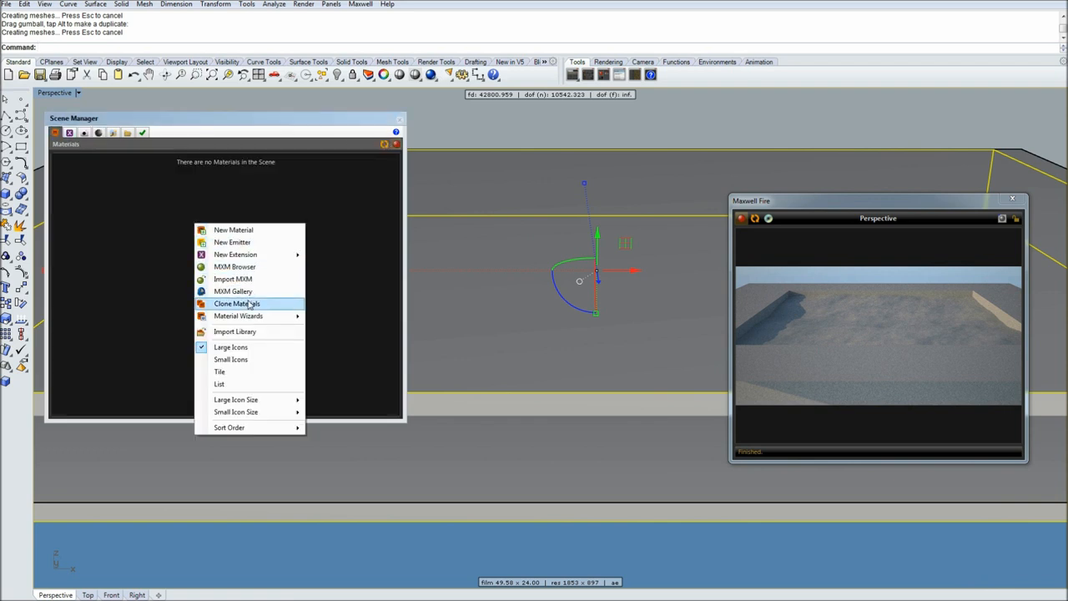
mouse_move(237, 304)
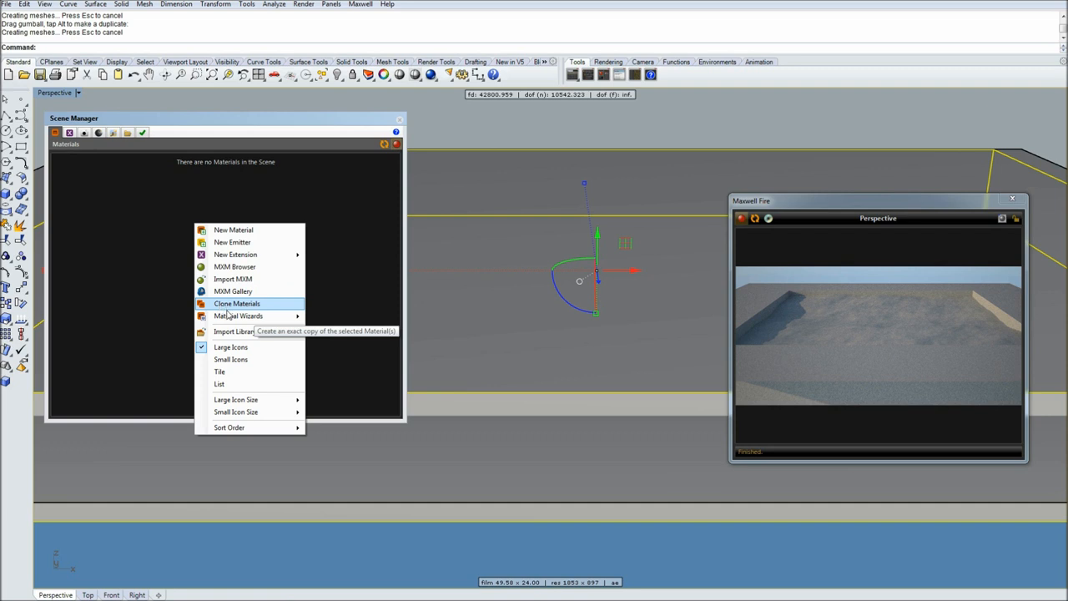
mouse_move(237, 315)
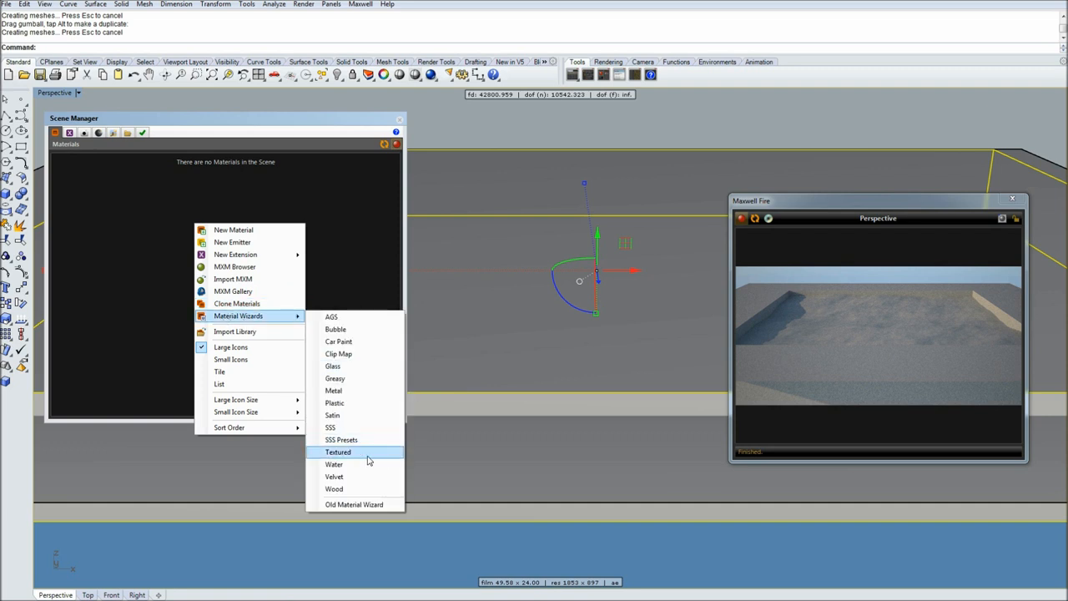
left_click(334, 464)
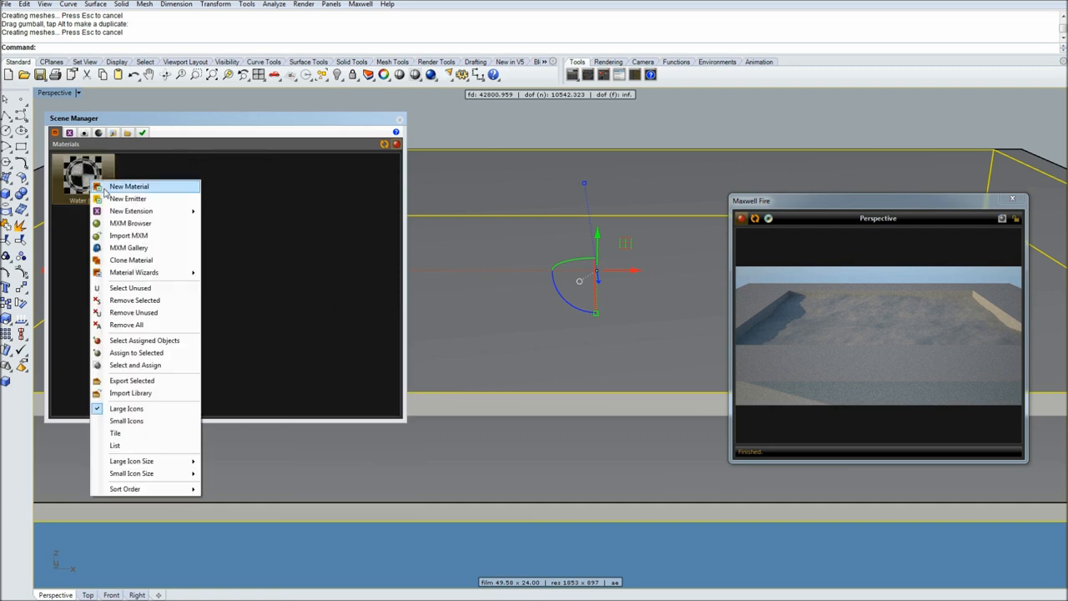
mouse_move(137, 352)
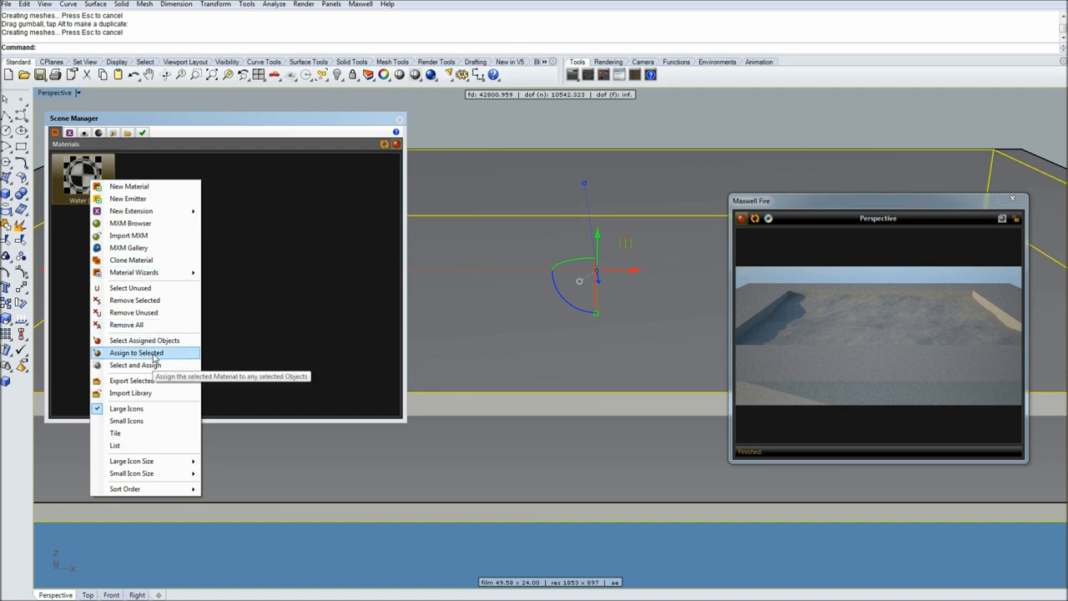
left_click(136, 352)
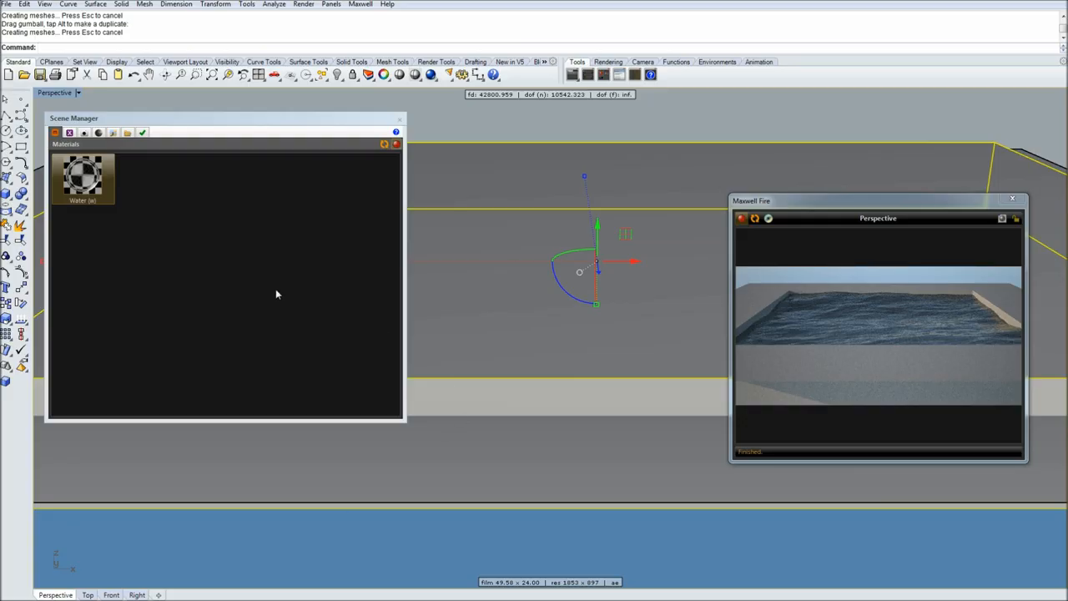
mouse_move(257, 272)
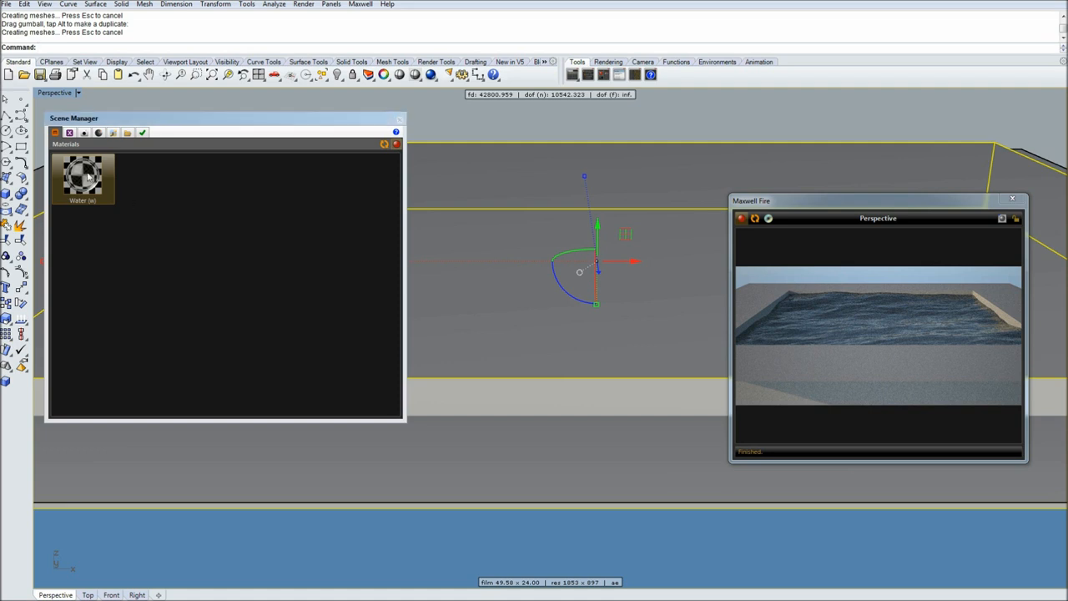
Edit the water material and add a coating layer to its BSDF layer.
double_click(82, 177)
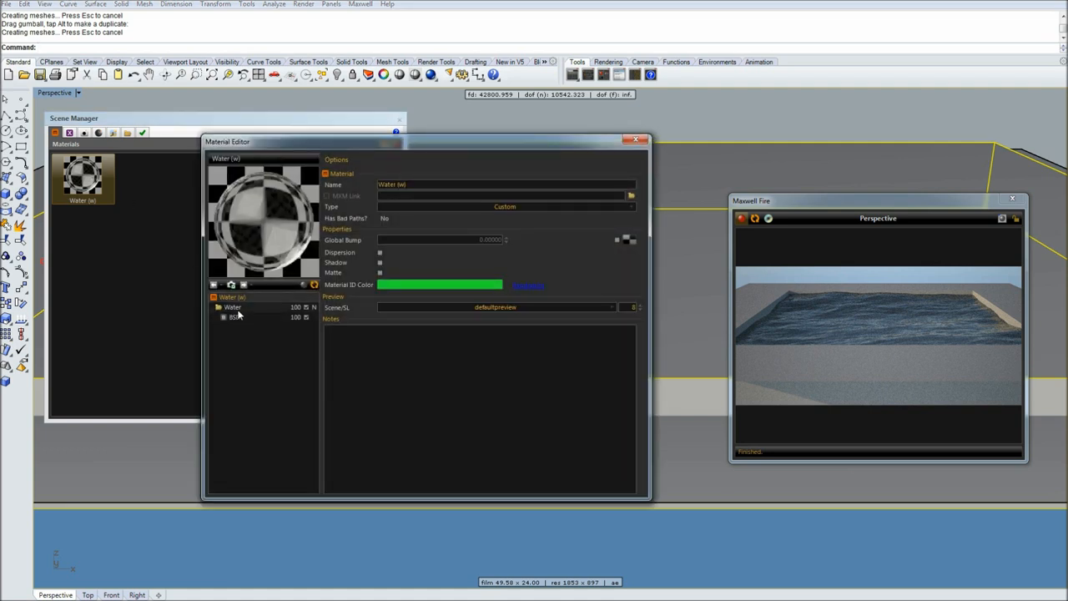
left_click(237, 317)
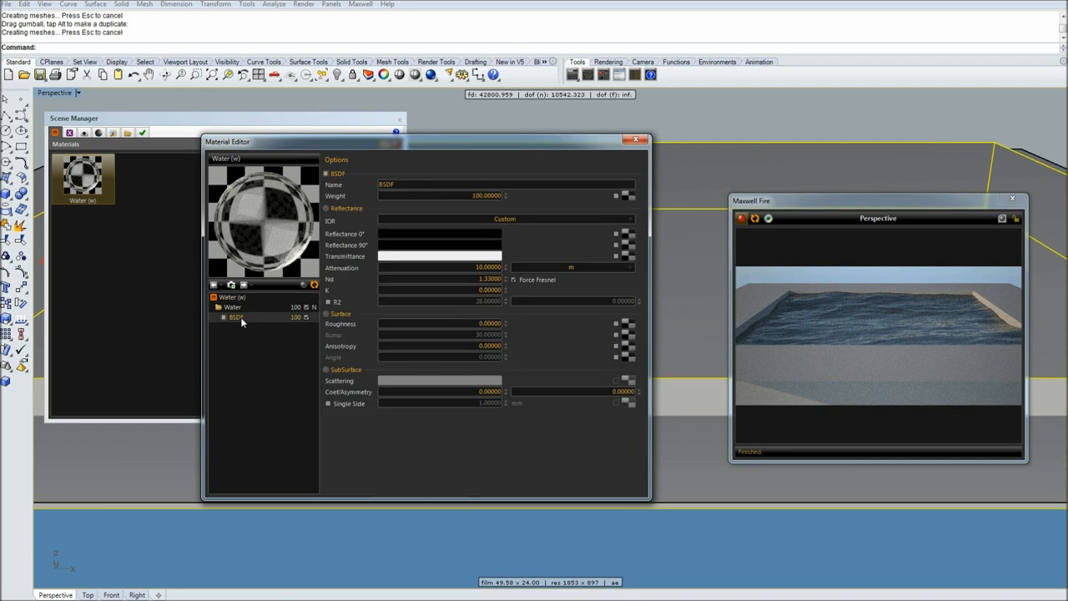
right_click(237, 317)
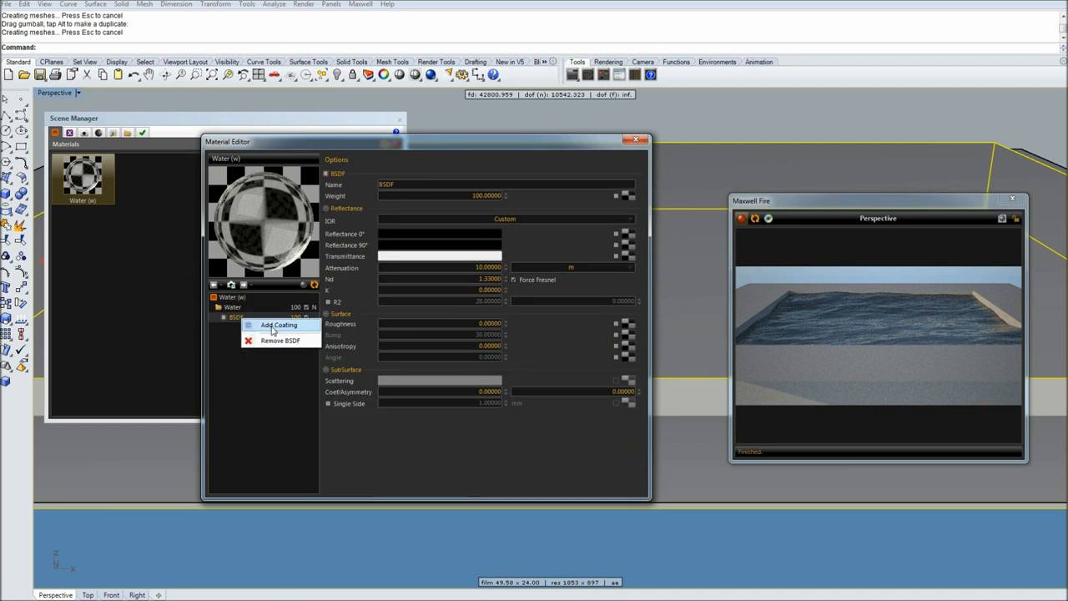
left_click(277, 324)
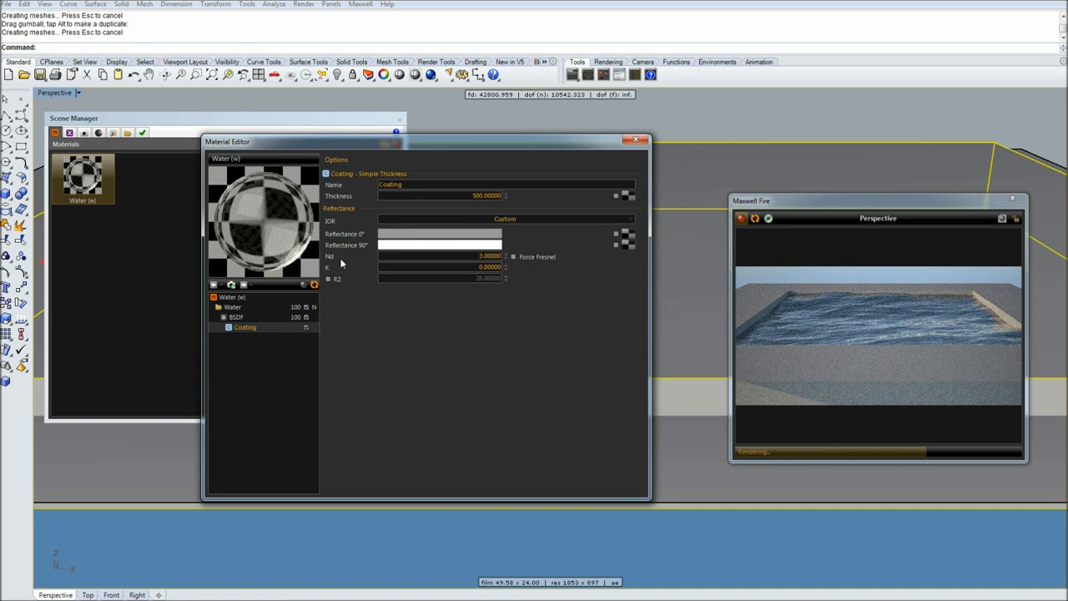
left_click(441, 255)
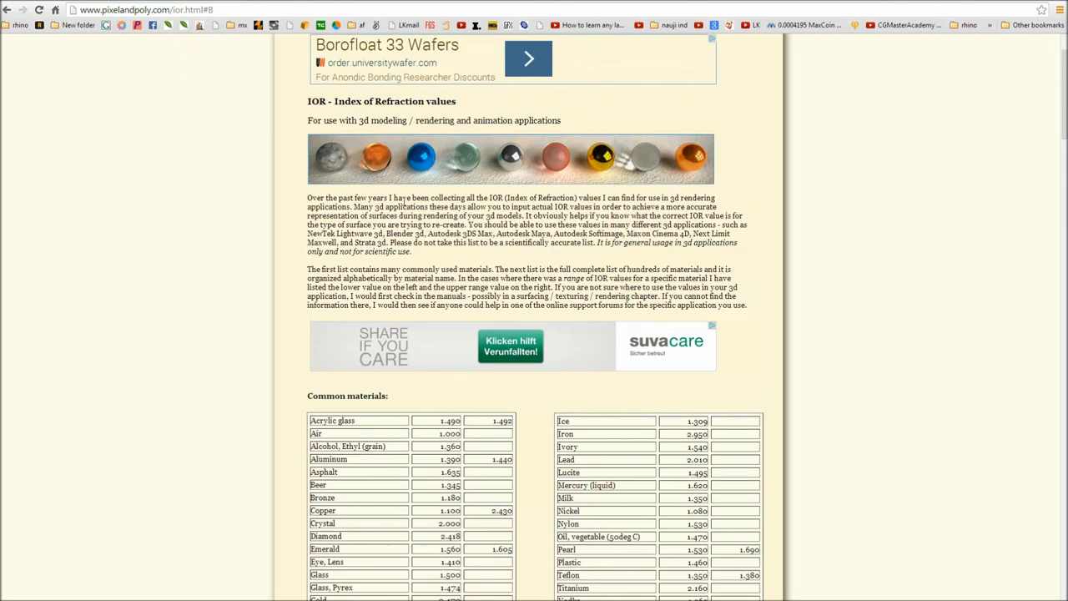
Scroll the pixelandpoly IOR list and pick out Benzene's refractive index value.
scroll("down", 3)
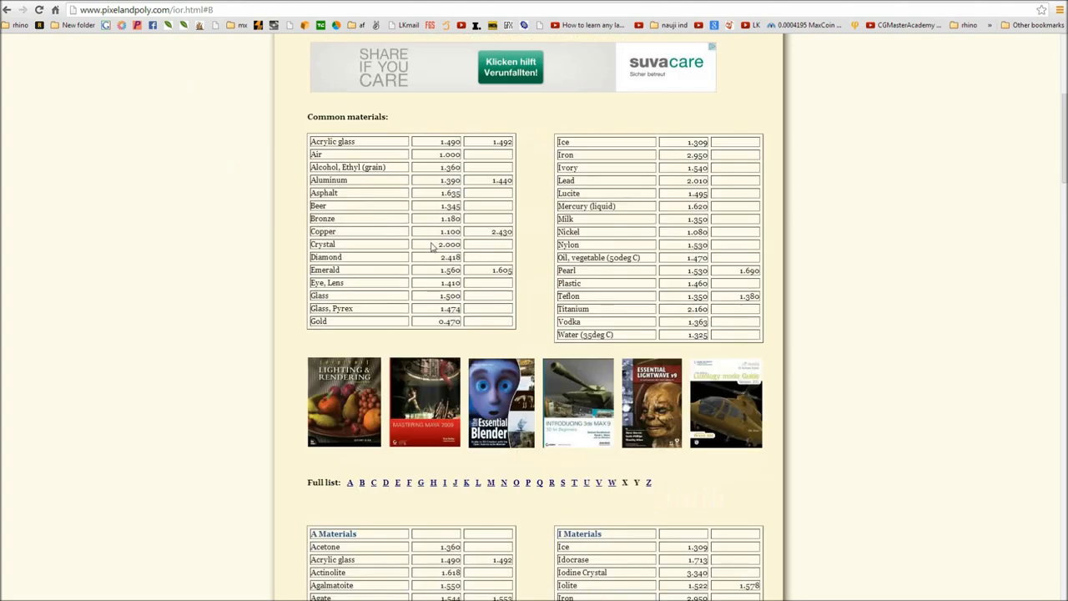
scroll("down", 3)
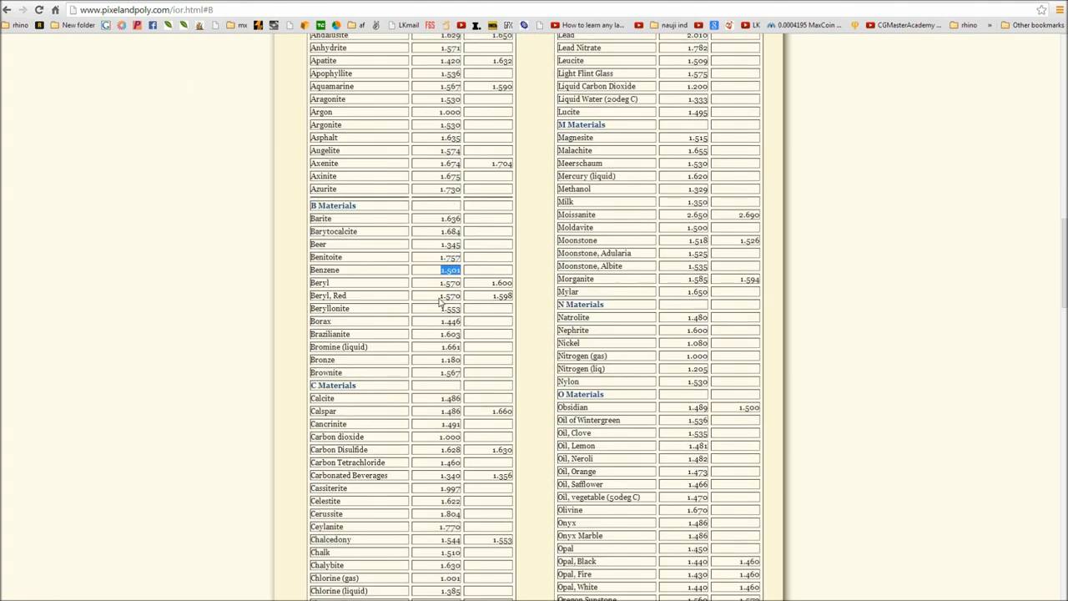
mouse_move(401, 303)
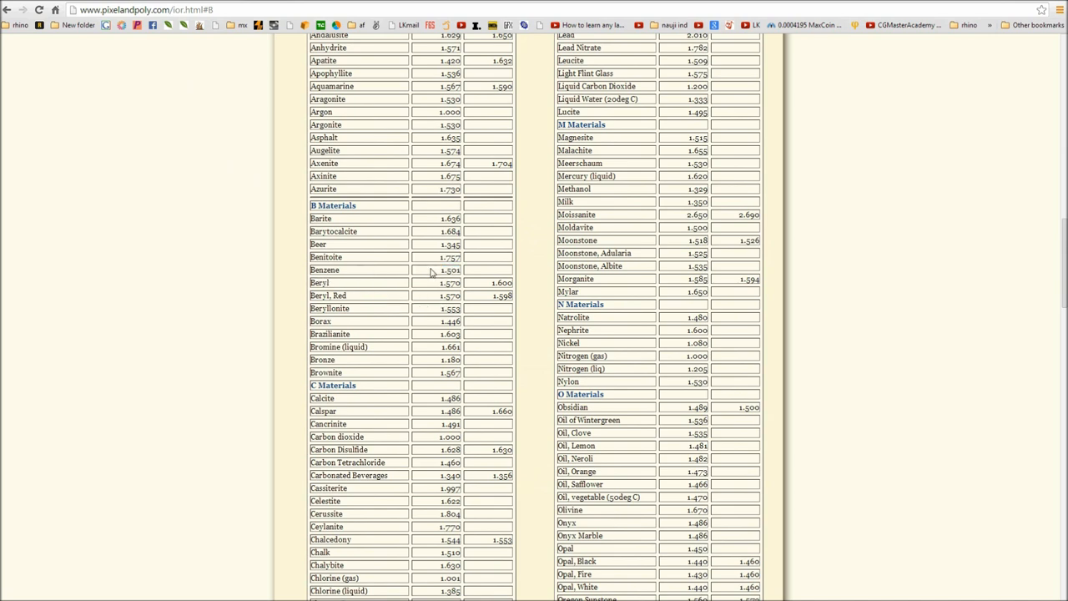
double_click(447, 270)
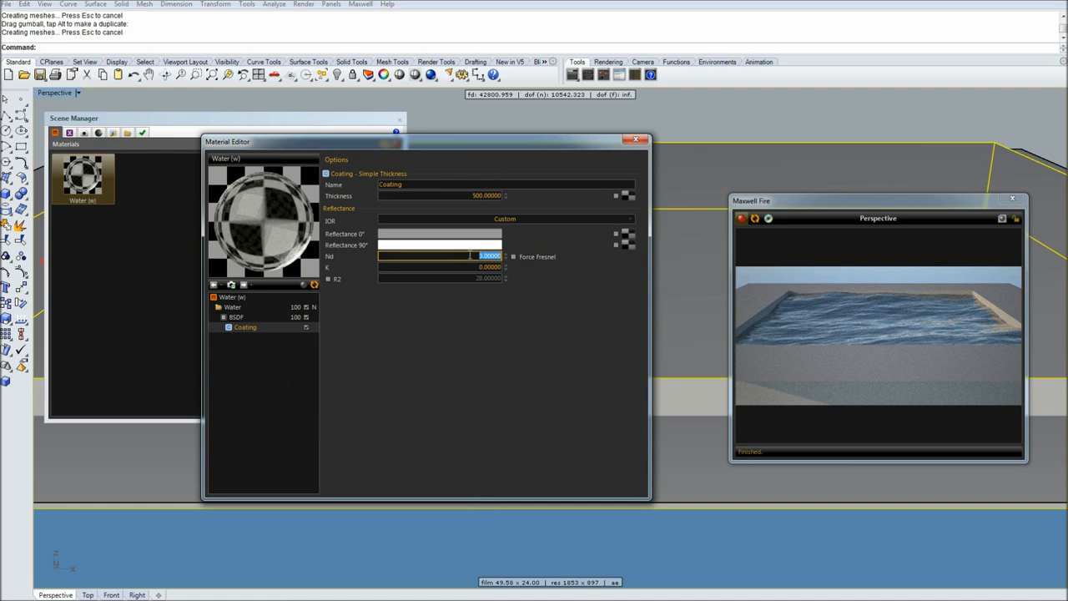
Give the coating layer a refractive index Nd of 1.501.
type("1.501")
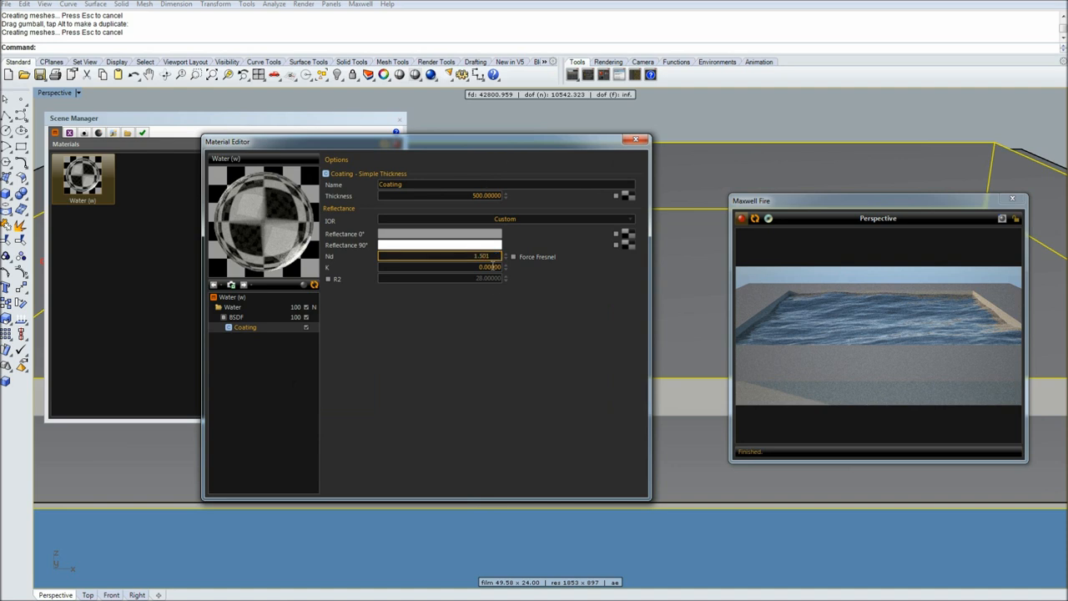
left_click(440, 257)
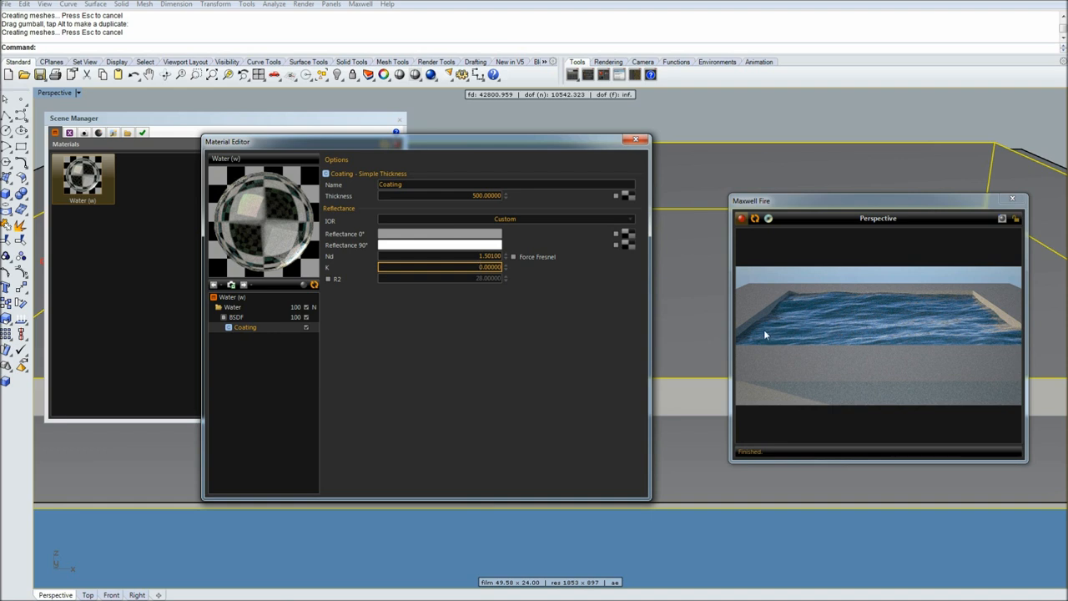
mouse_move(761, 330)
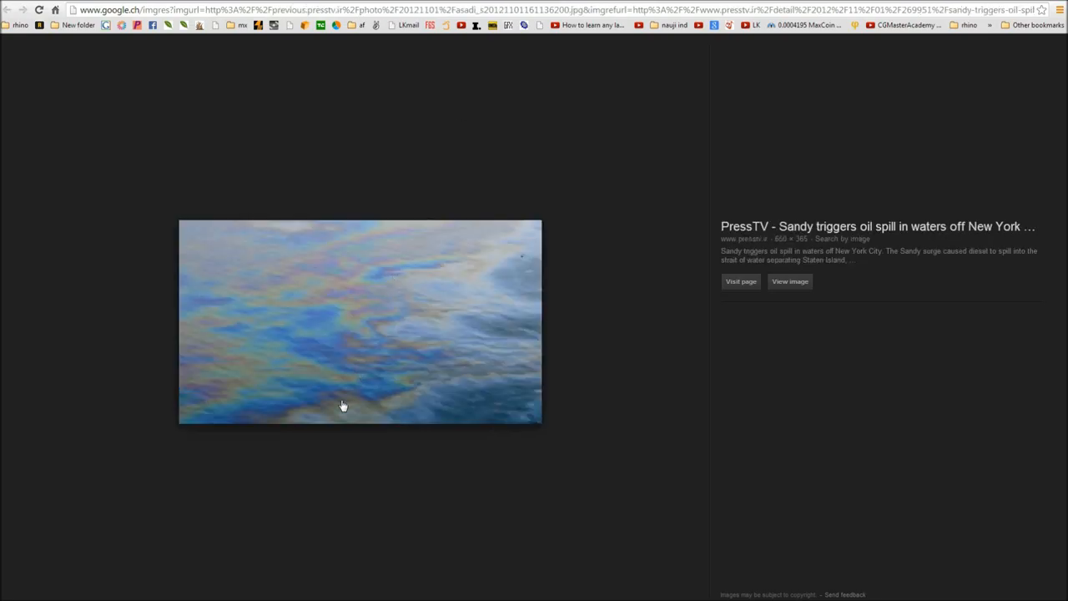
mouse_move(517, 397)
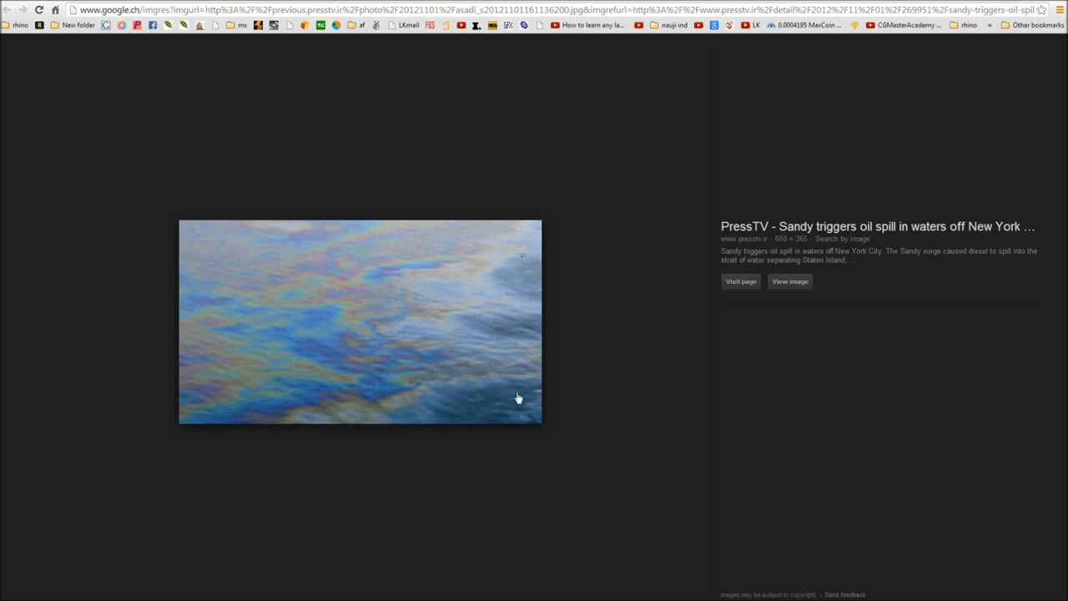
mouse_move(397, 387)
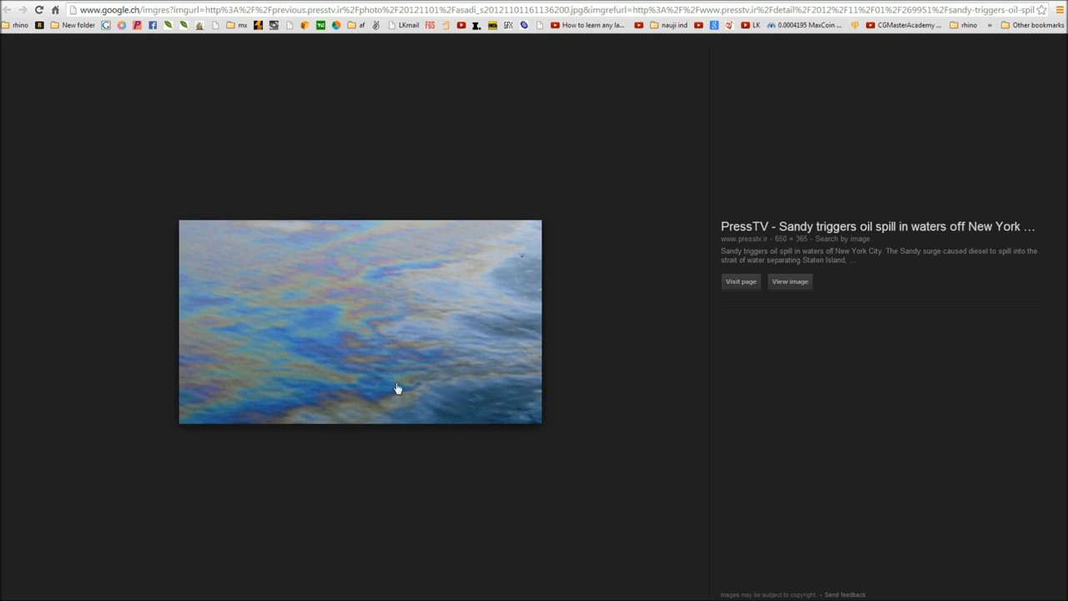
mouse_move(379, 364)
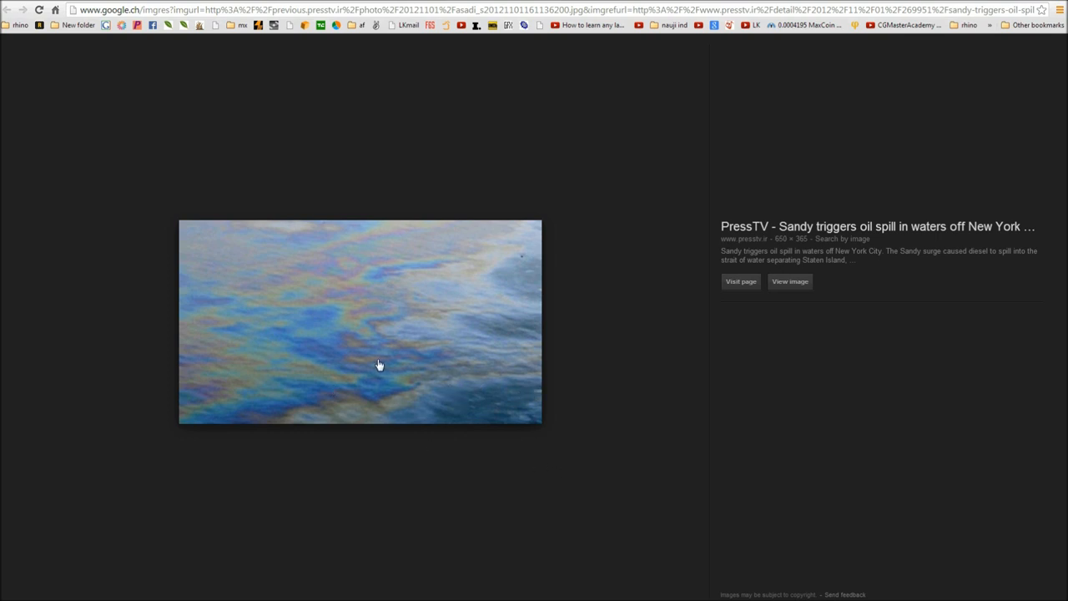
mouse_move(376, 361)
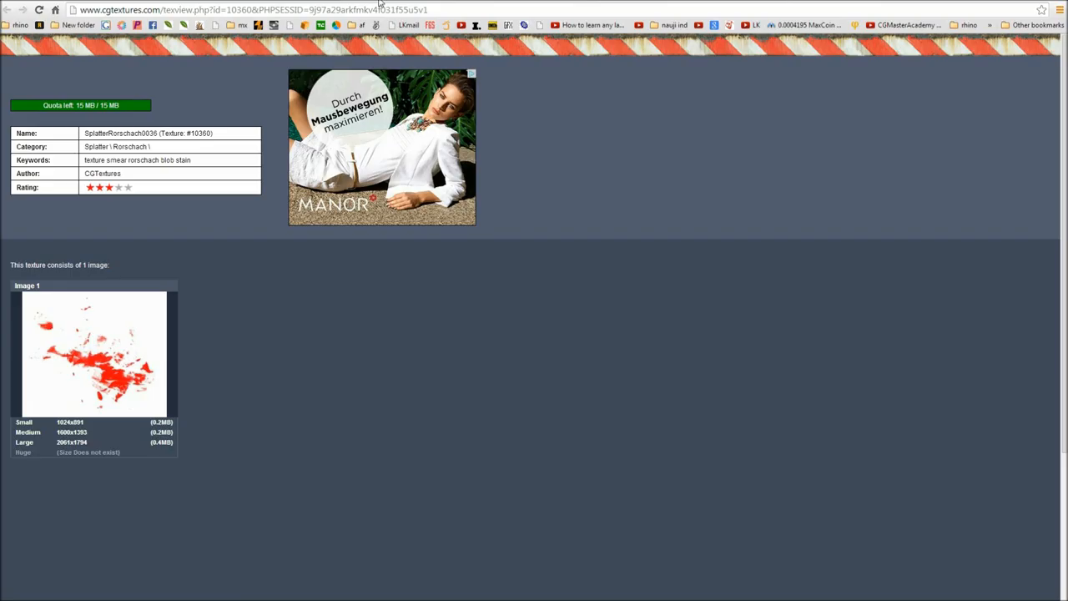
Browse CGTextures to the Splatter > Rorschach category of red splatter textures.
scroll("down", 3)
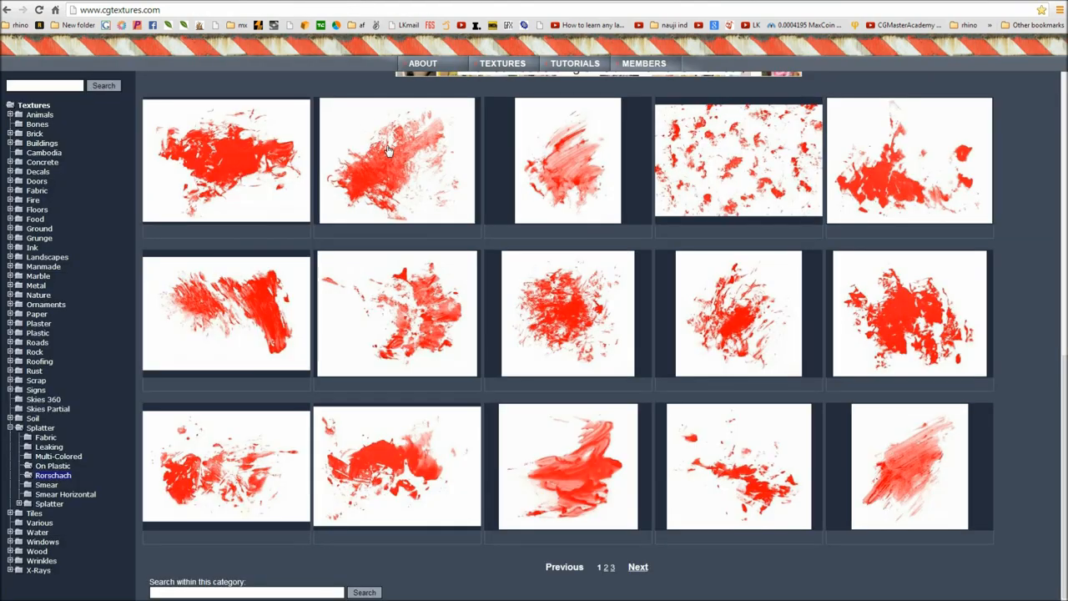
mouse_move(870, 340)
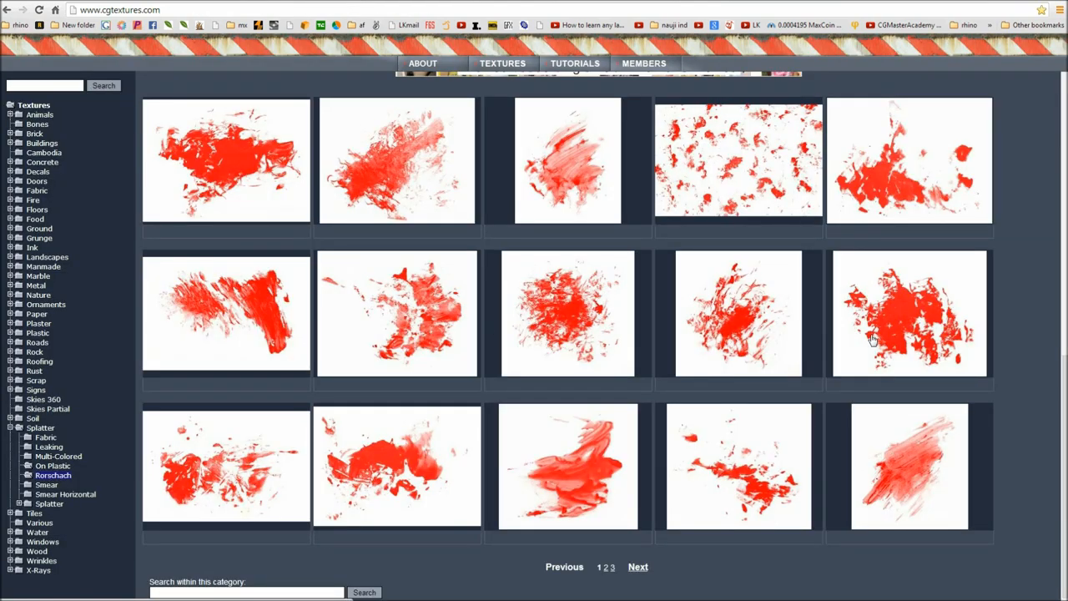
left_click(908, 314)
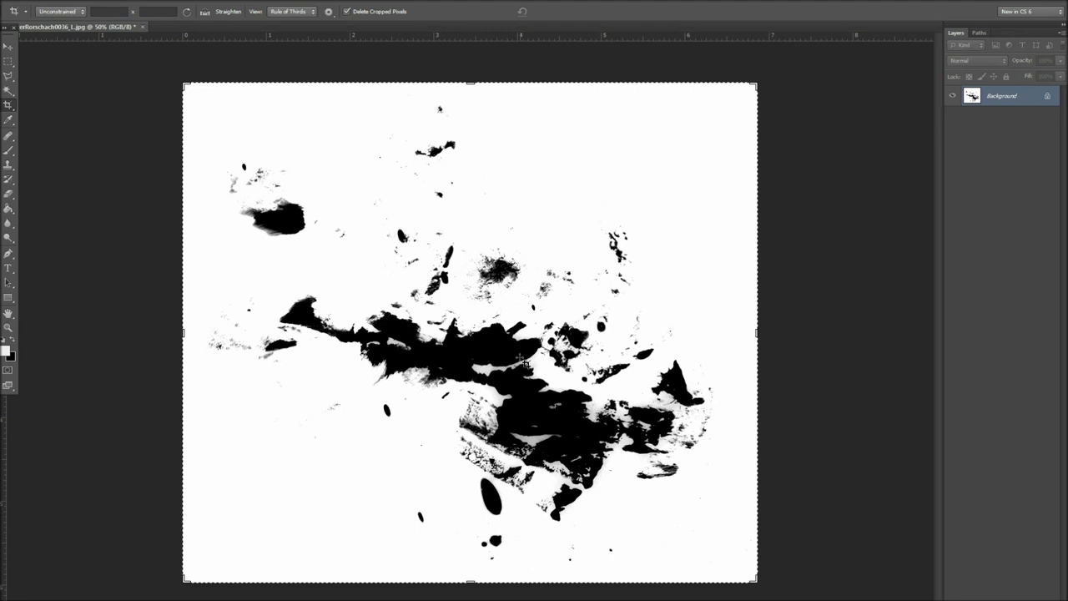
mouse_move(564, 220)
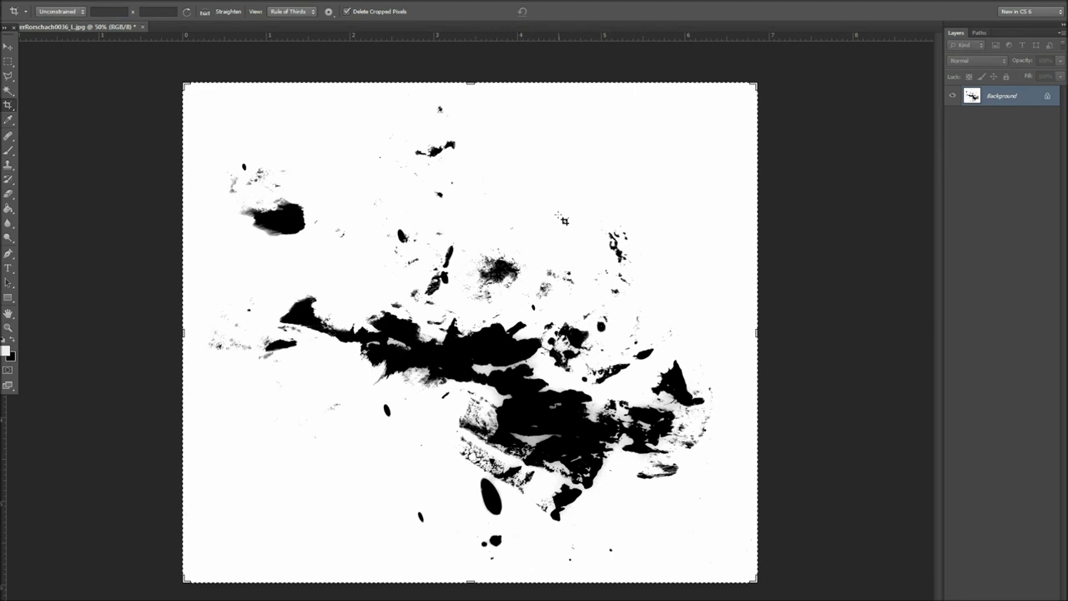
mouse_move(616, 203)
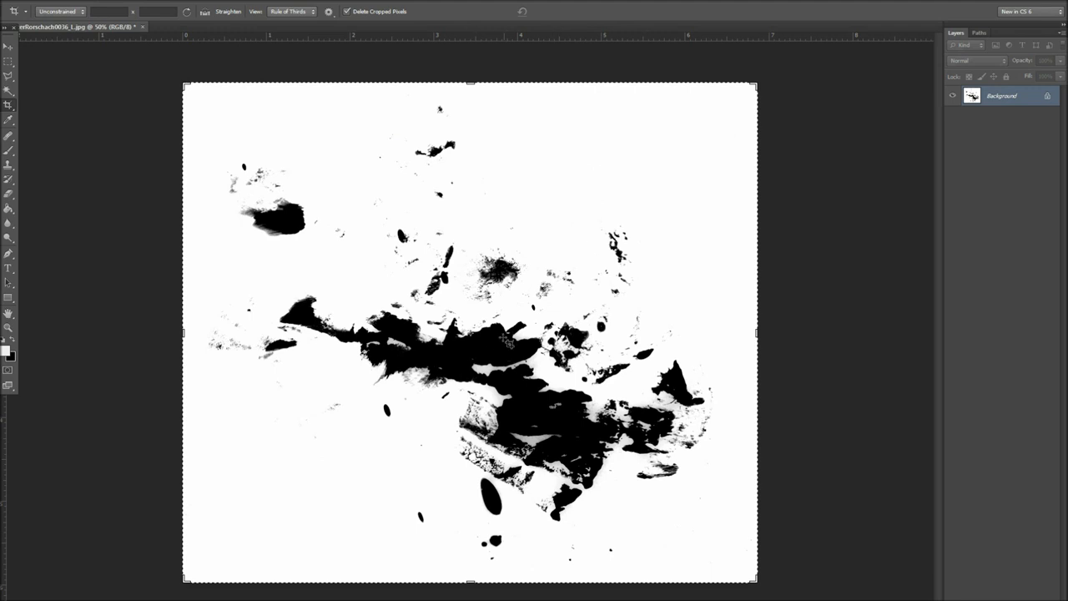
mouse_move(500, 350)
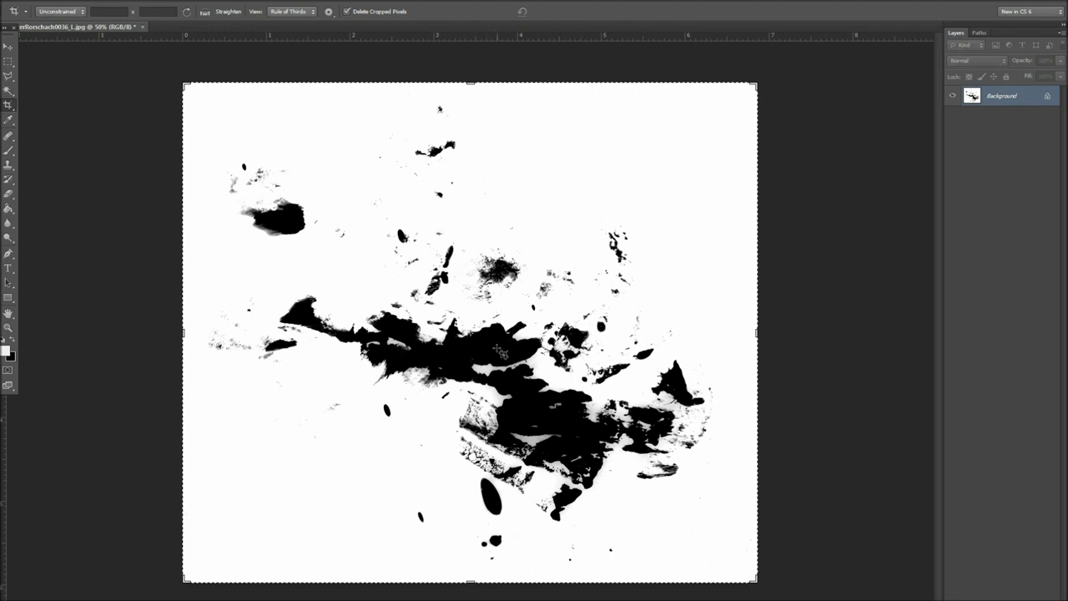
Invert the splatter texture in Photoshop to white shapes on black (Ctrl+I).
key("ctrl+i")
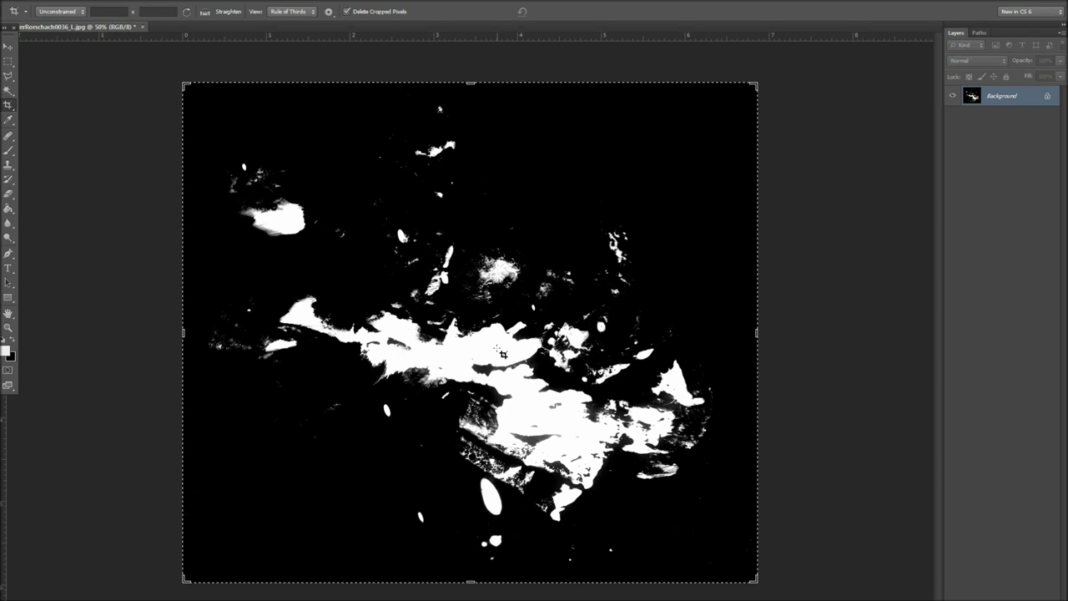
mouse_move(227, 417)
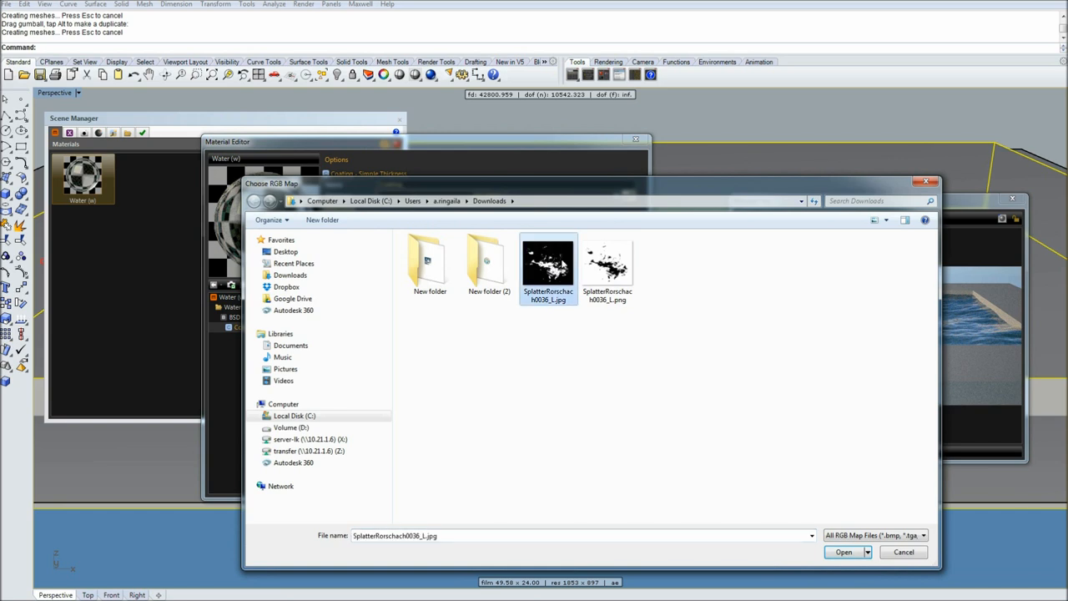
Load the inverted splatter JPG as the water coating's thickness map and close the material editor.
left_click(844, 551)
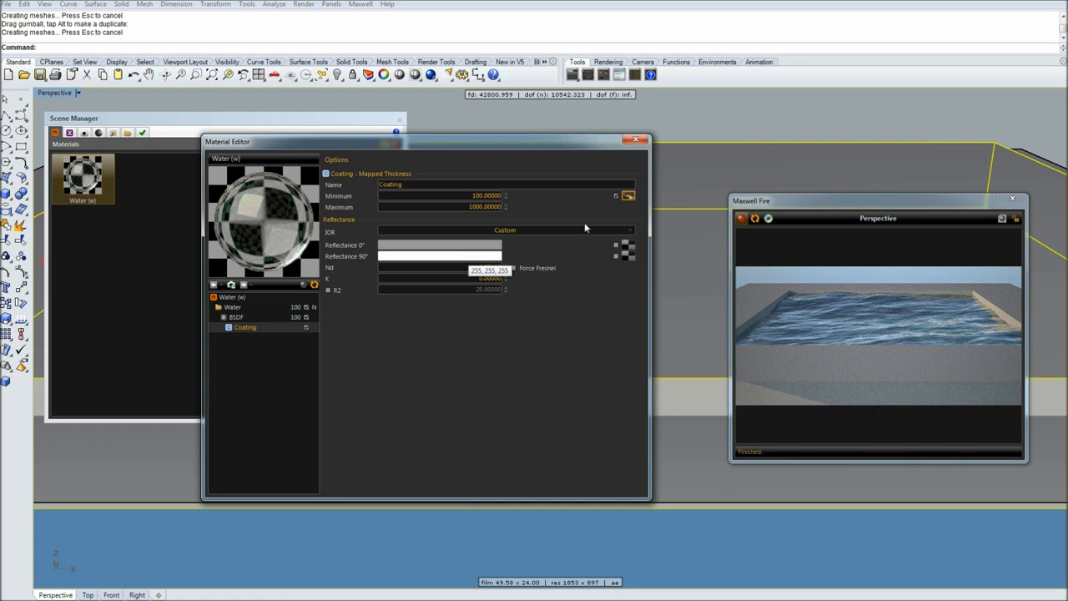
left_click(638, 140)
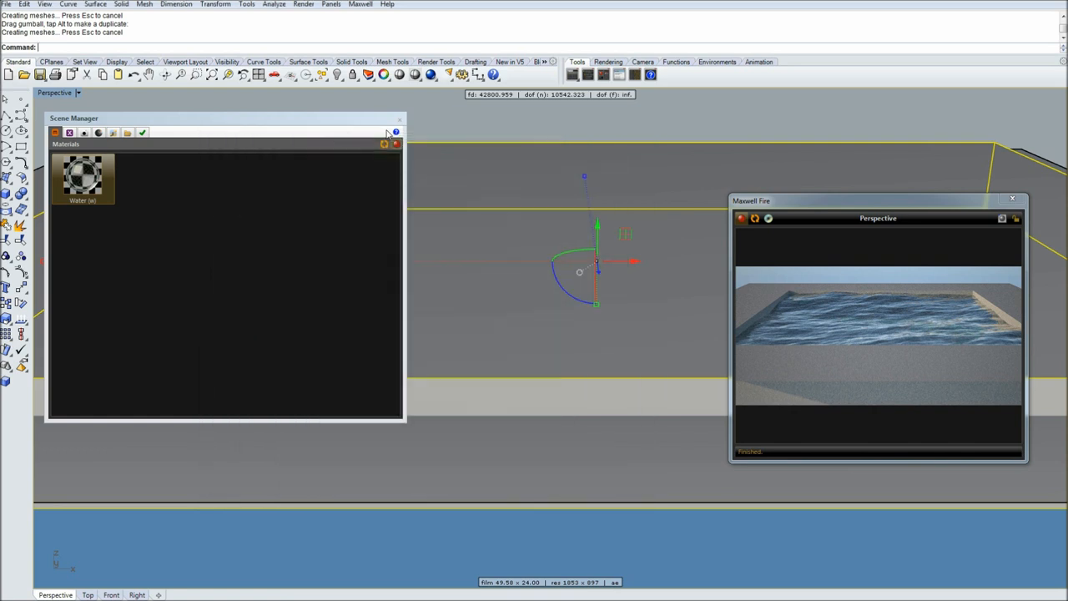
Switch the Perspective viewport to Rendered mode to inspect the splatter mapping, then stop the interactive preview.
left_click(57, 93)
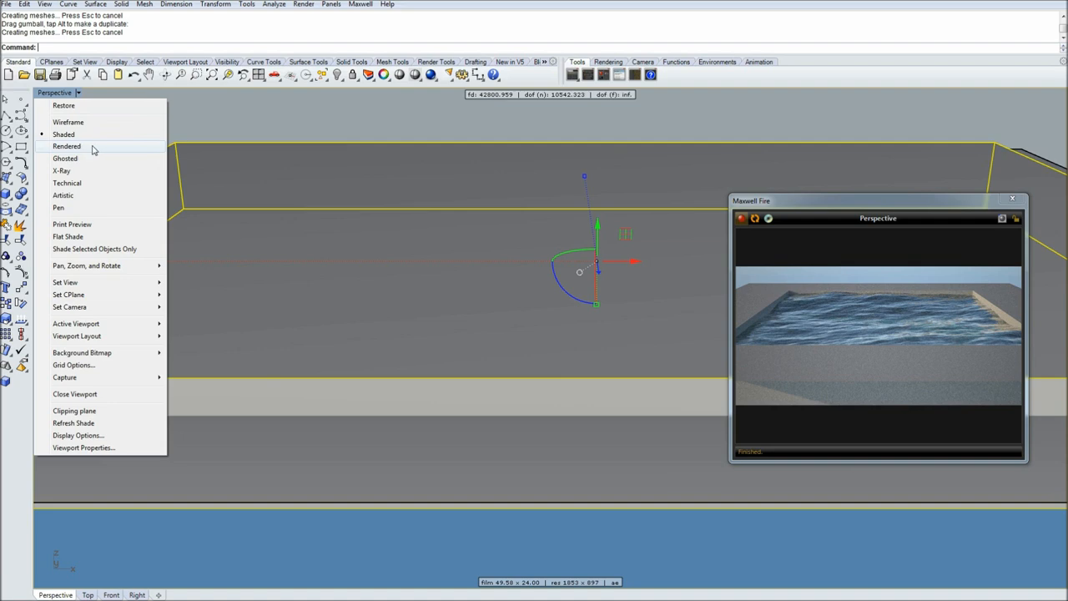
left_click(67, 146)
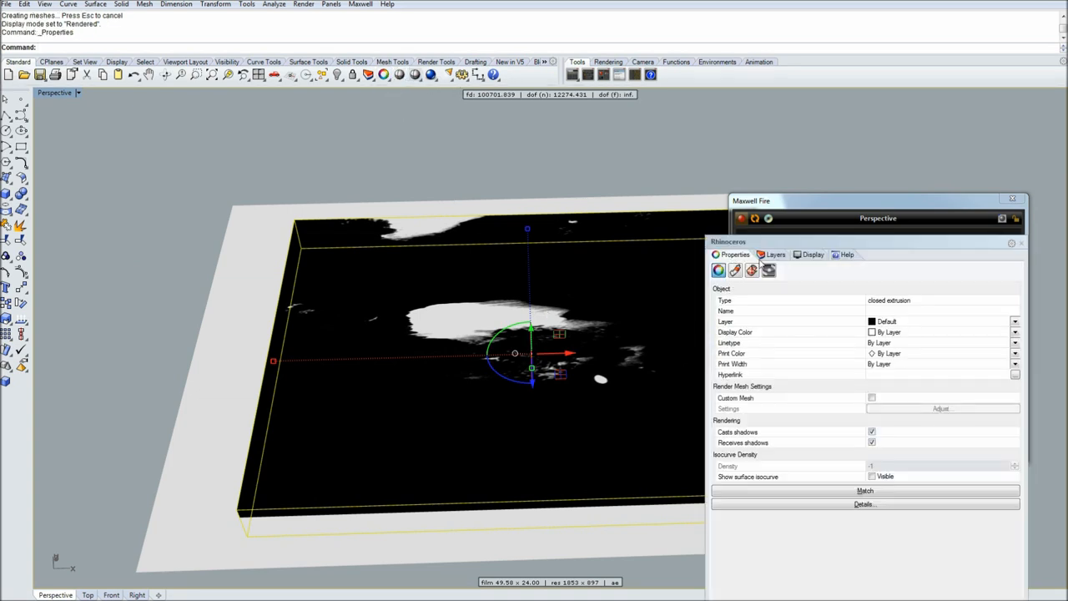
left_click(767, 270)
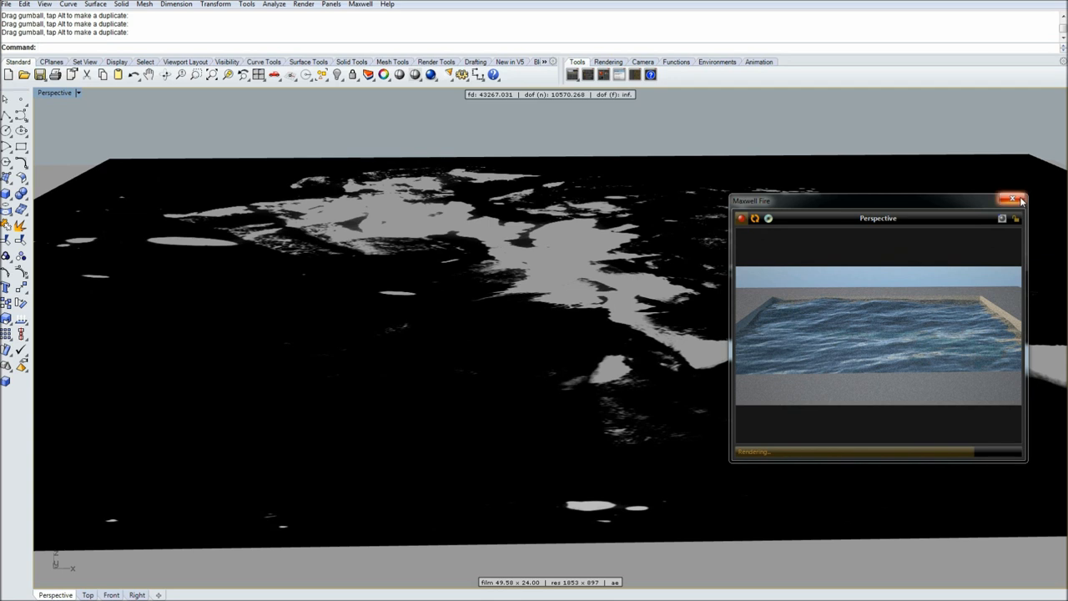
left_click(1021, 200)
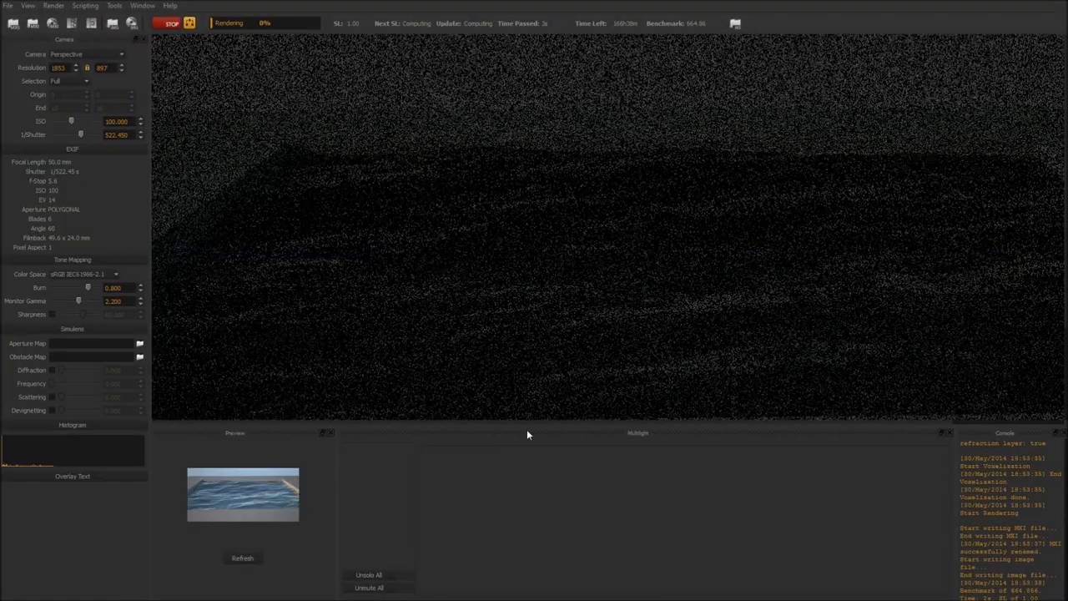
mouse_move(589, 290)
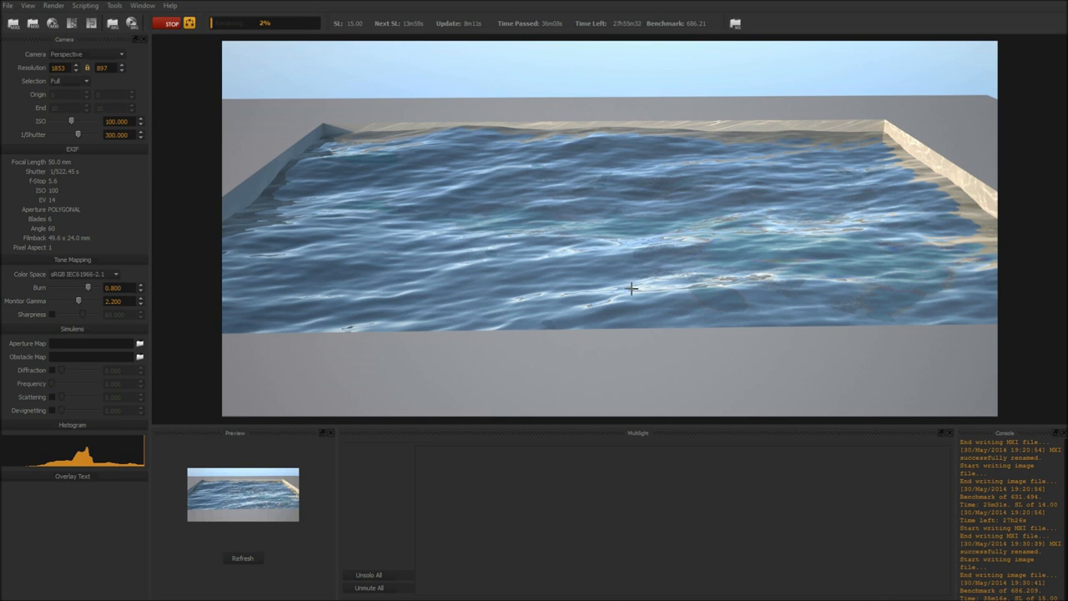
mouse_move(357, 63)
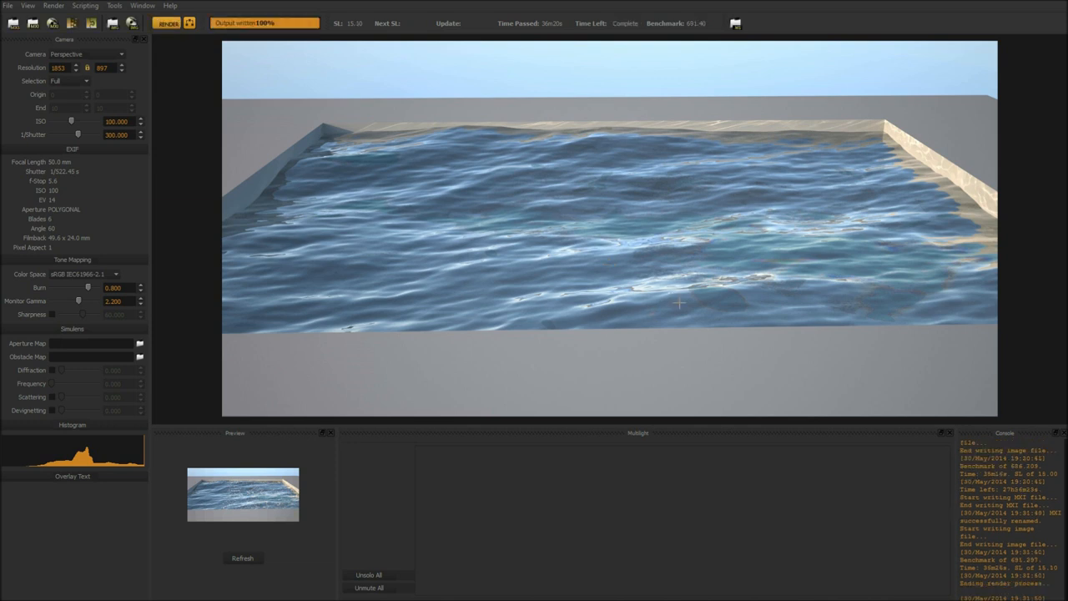
mouse_move(260, 149)
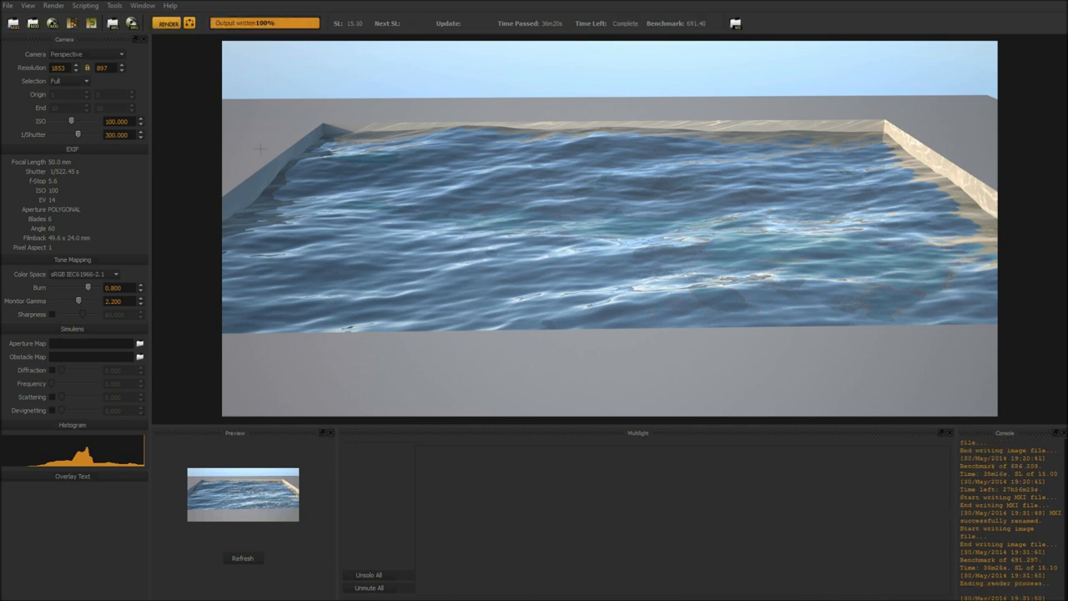
mouse_move(311, 526)
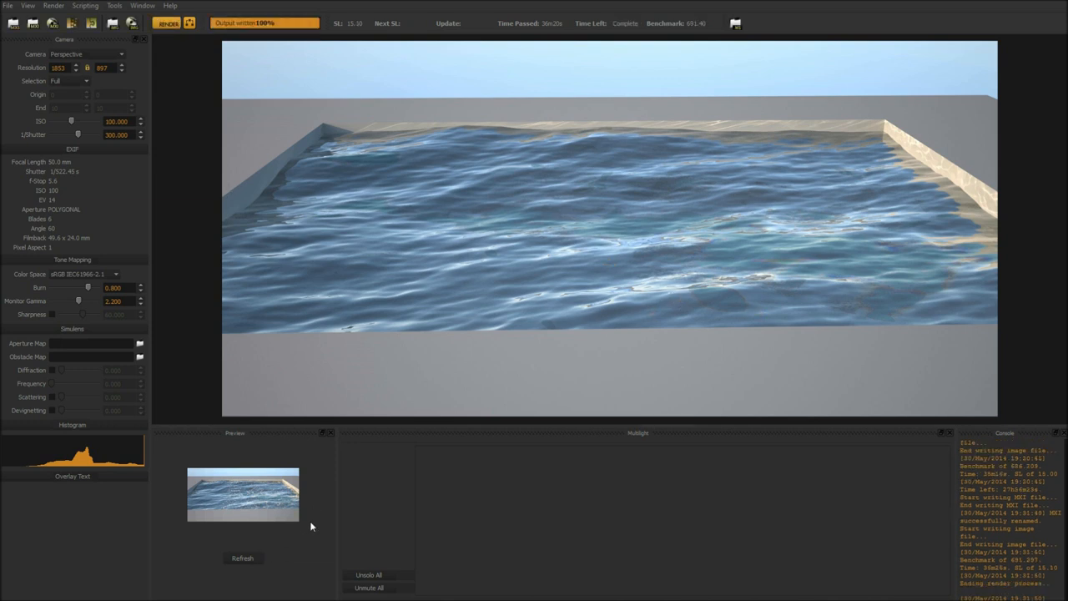